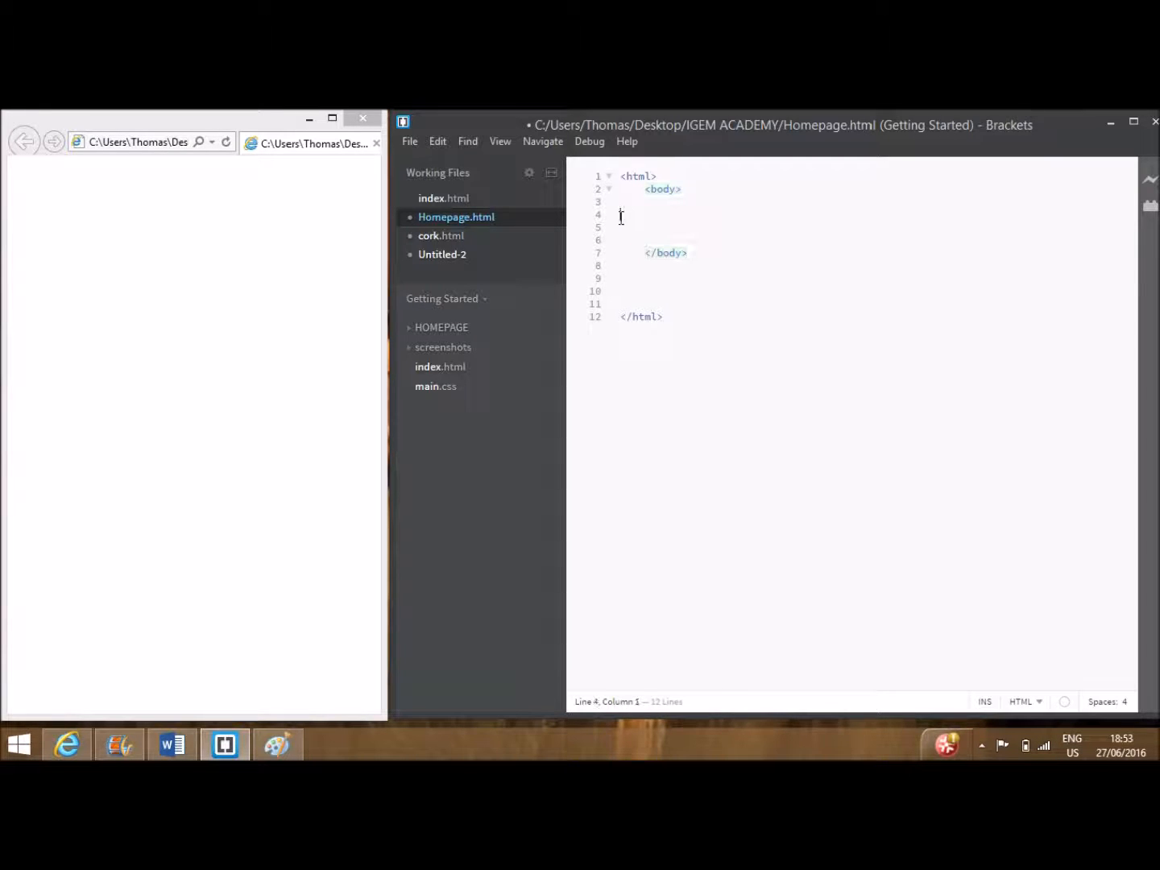
# - Write the trial sentence 'This is a test' on a body line
pyautogui.write('This is a t')
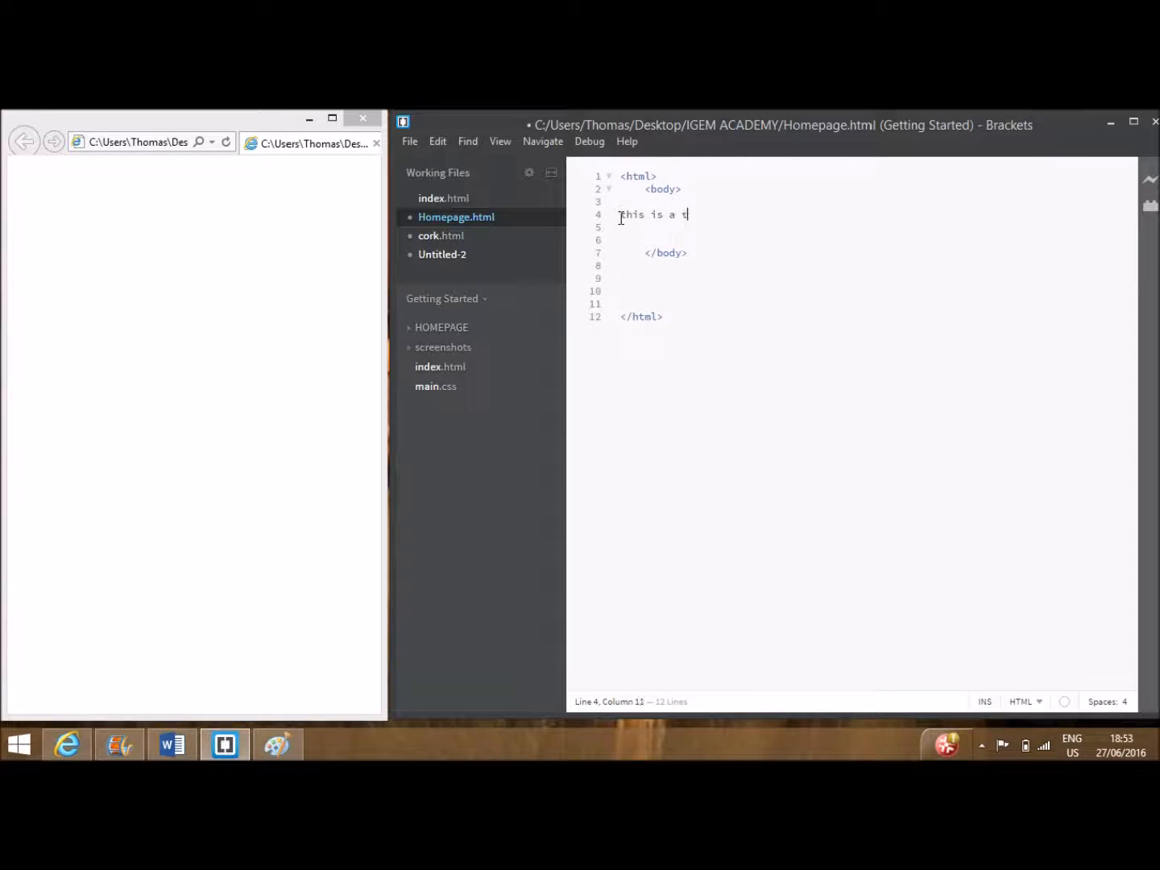
pyautogui.write('est')
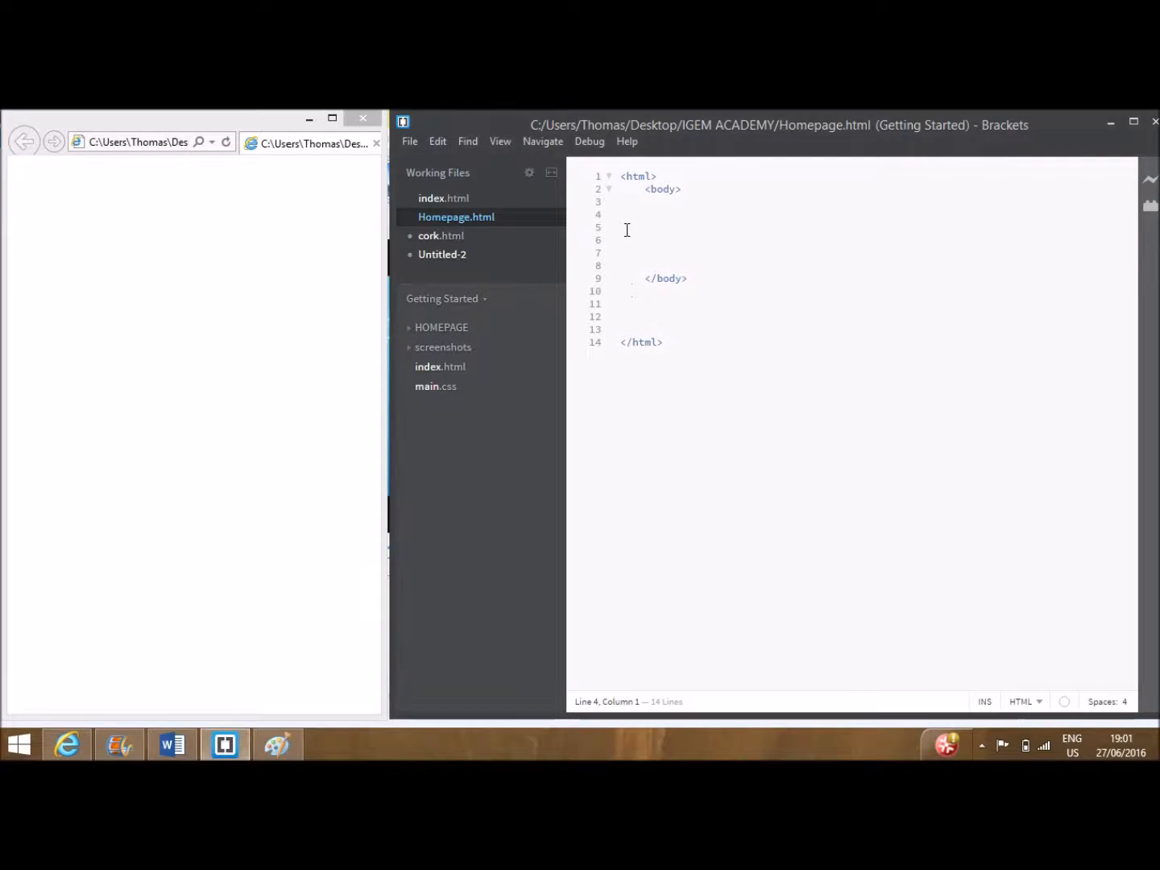
# - Add an h1 heading 'this is a heading' in the body and reload the browser preview
pyautogui.click(625, 227)
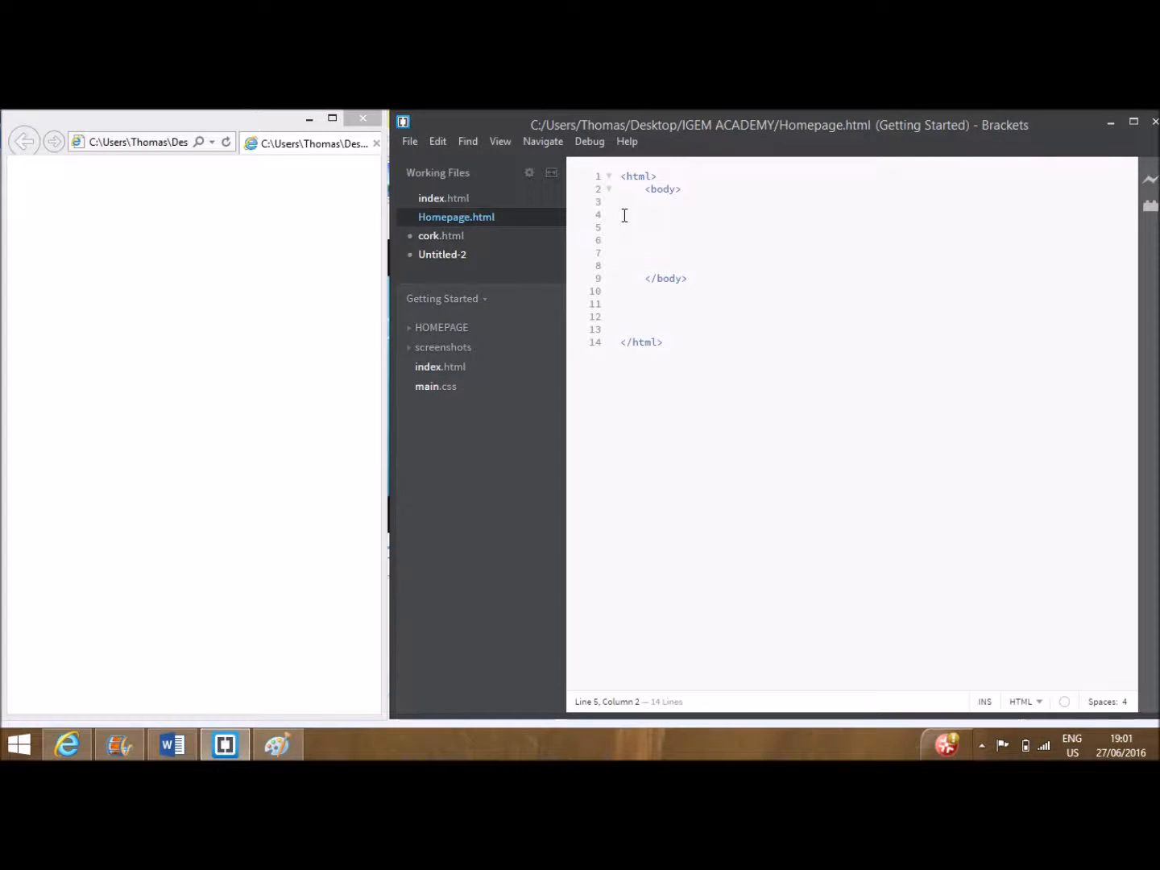
pyautogui.write('<h1')
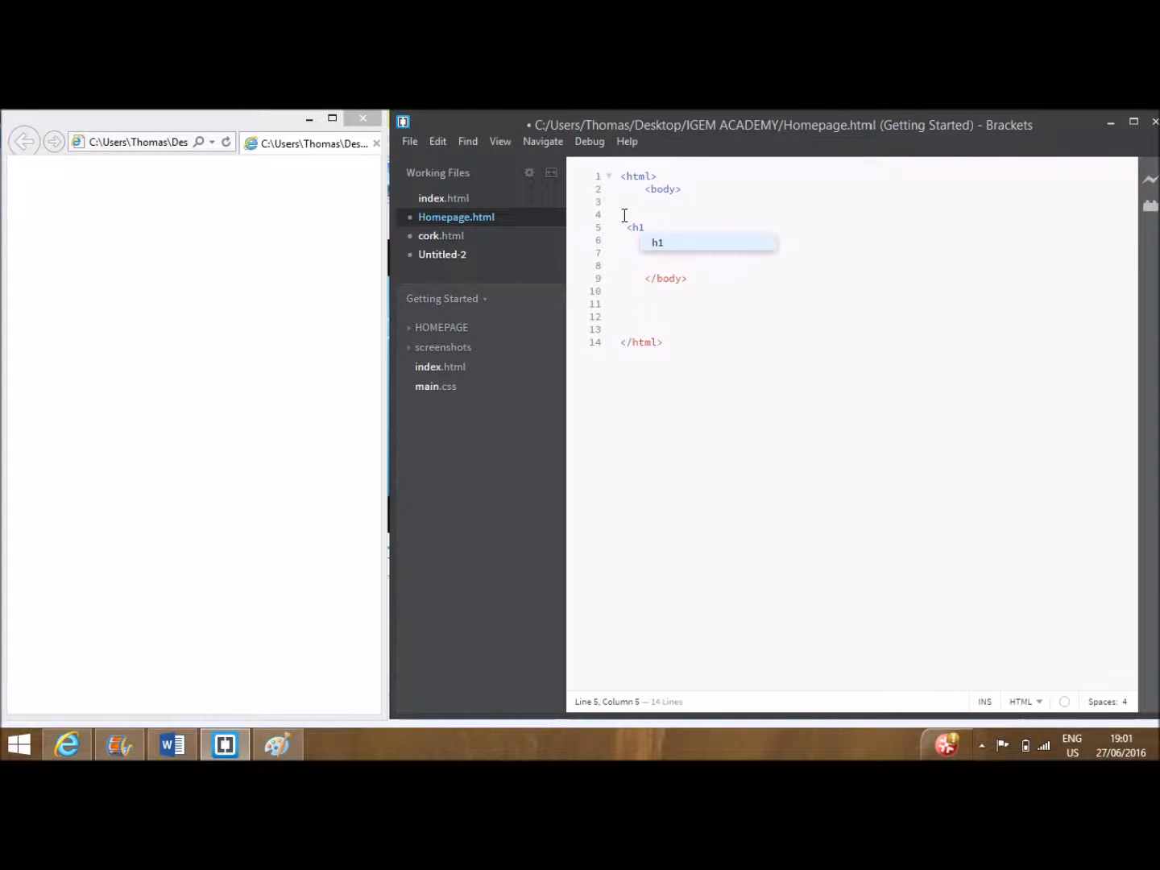
pyautogui.write('>this </h1>')
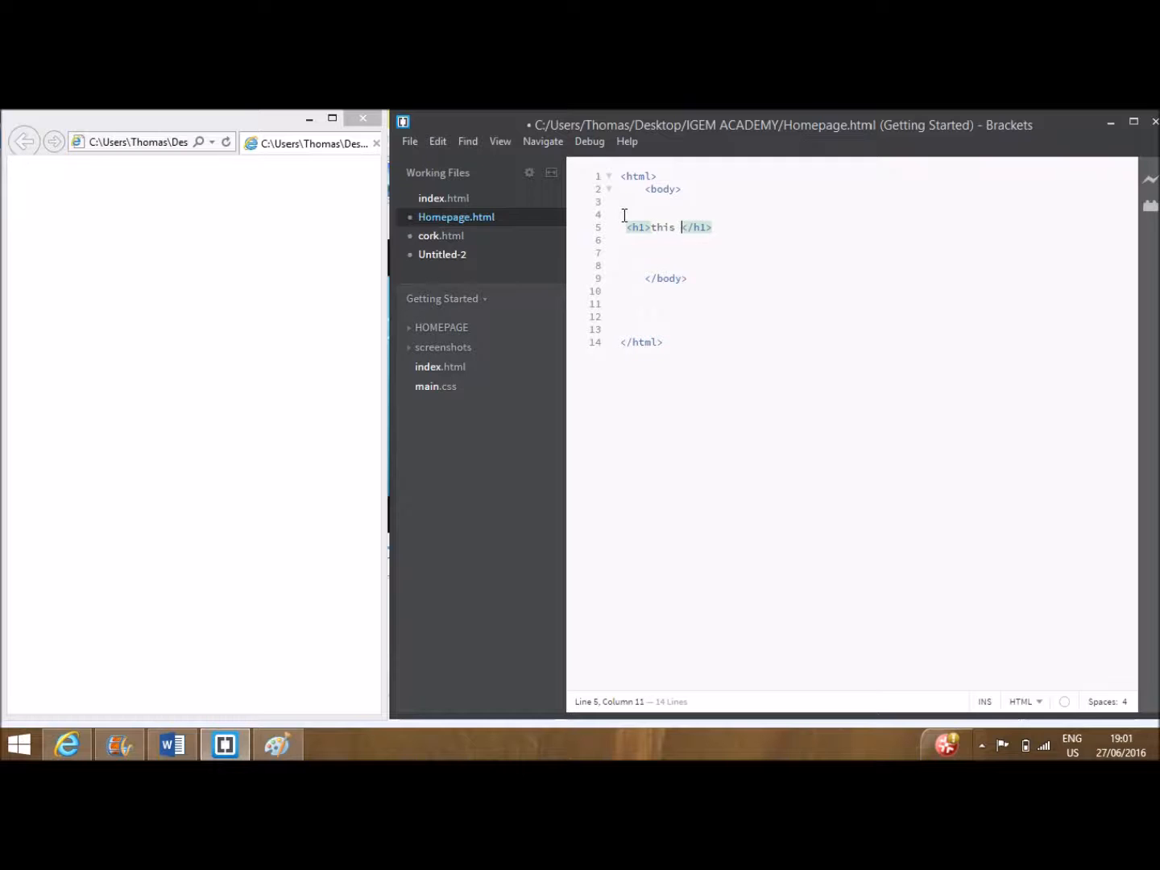
pyautogui.write('is  head')
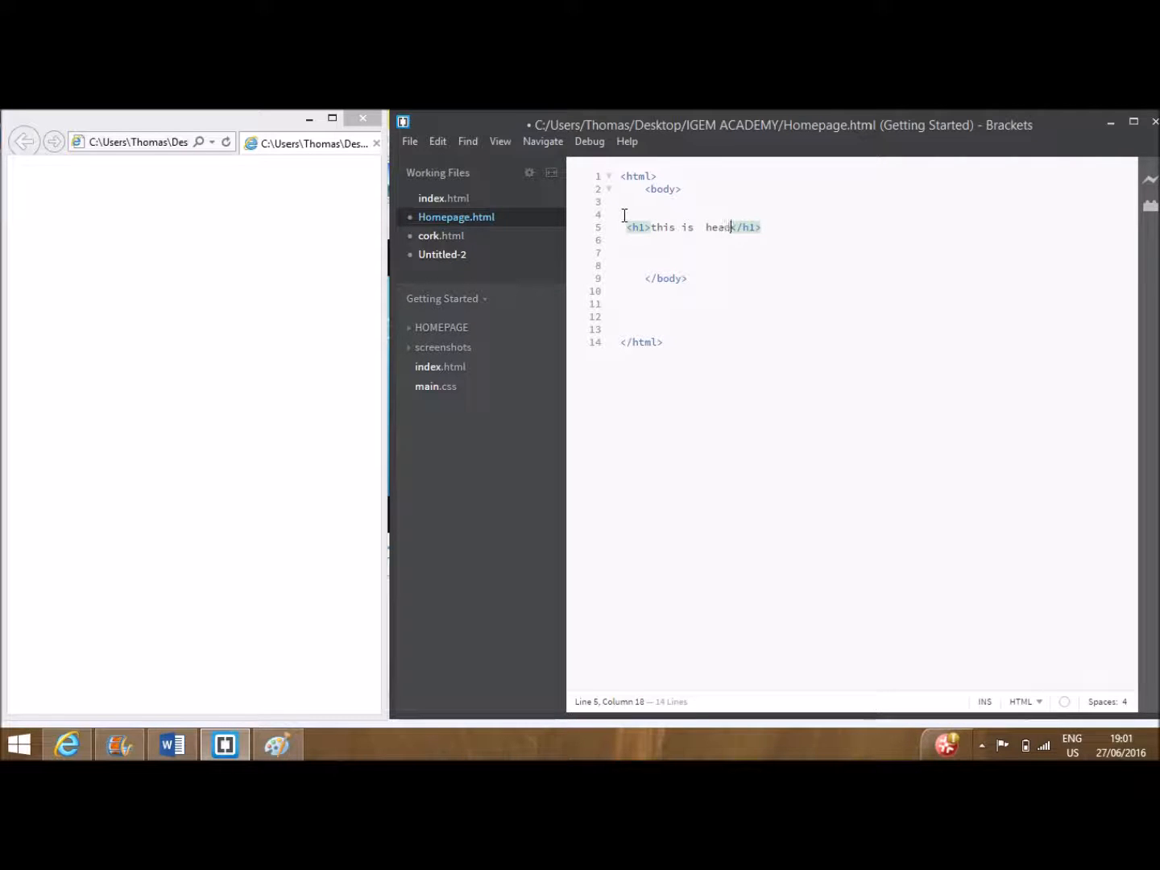
pyautogui.write('ing')
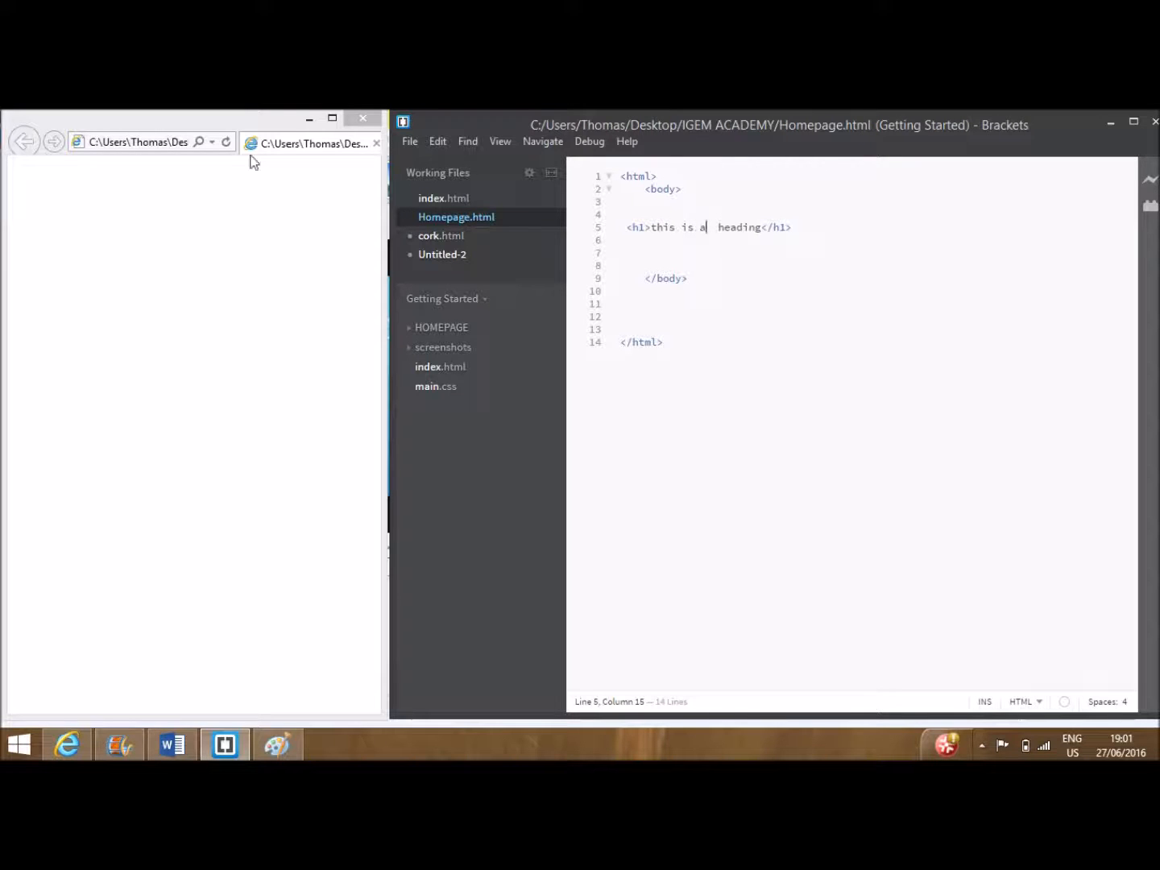
pyautogui.click(226, 142)
pyautogui.write('<p>this is te</p>')
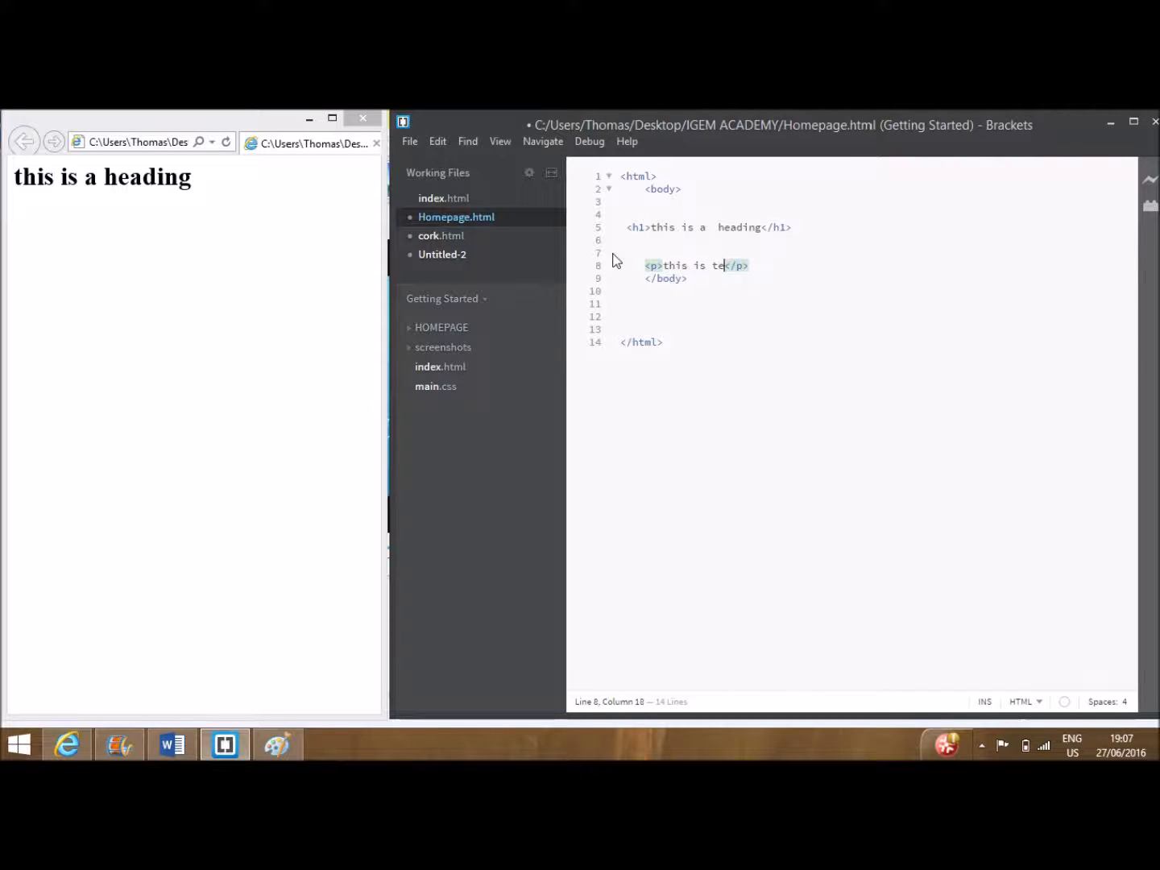
# - Finish the paragraph text before removing the <p> line
pyautogui.write('xt')
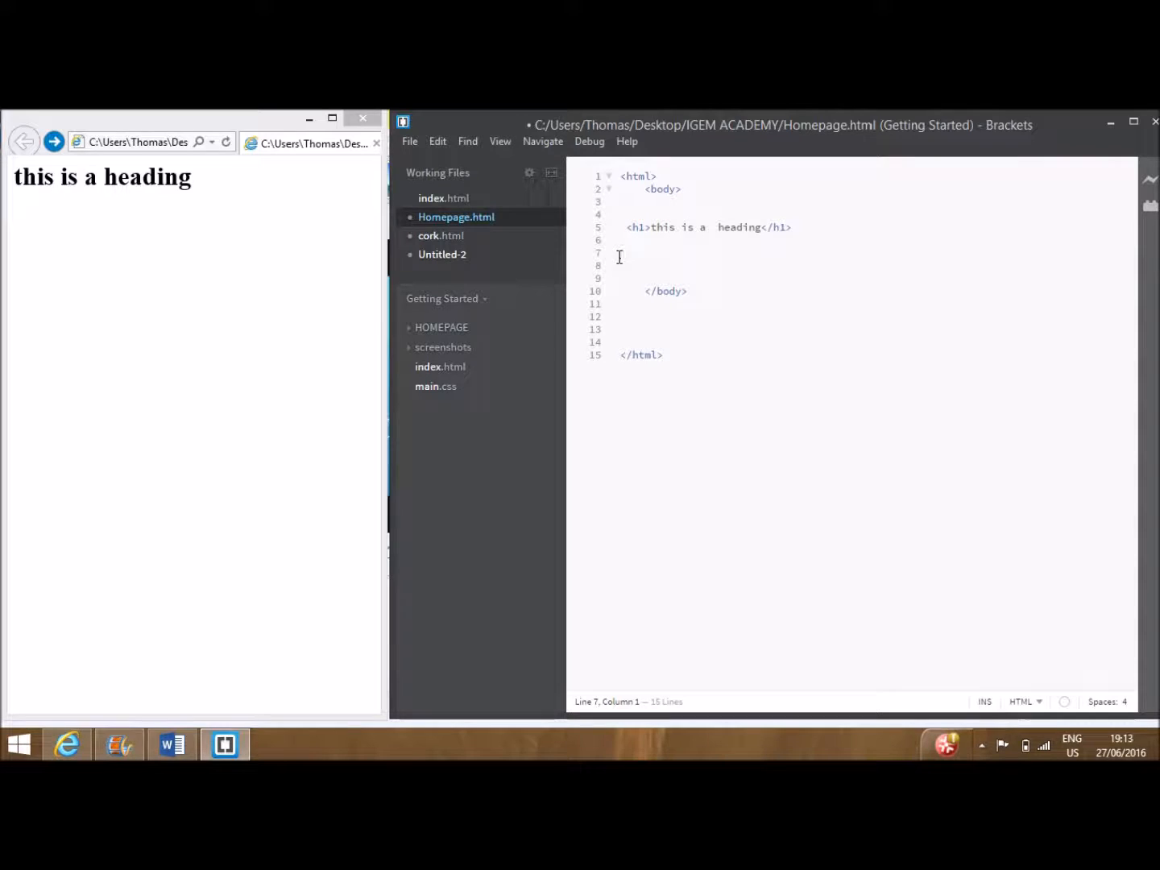
# - Write a trial <a href> link to igem.org with the text THIS IS A LINK
pyautogui.write('<a')
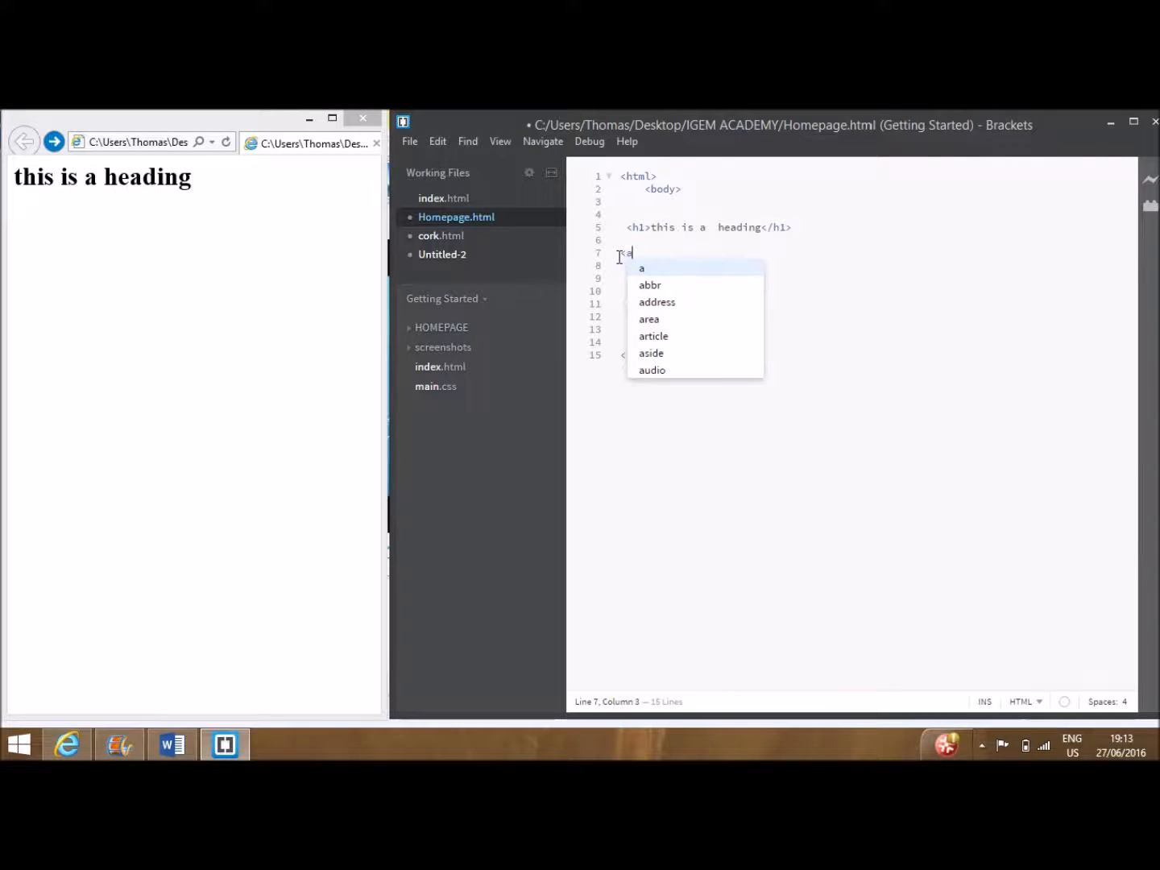
pyautogui.write('href="')
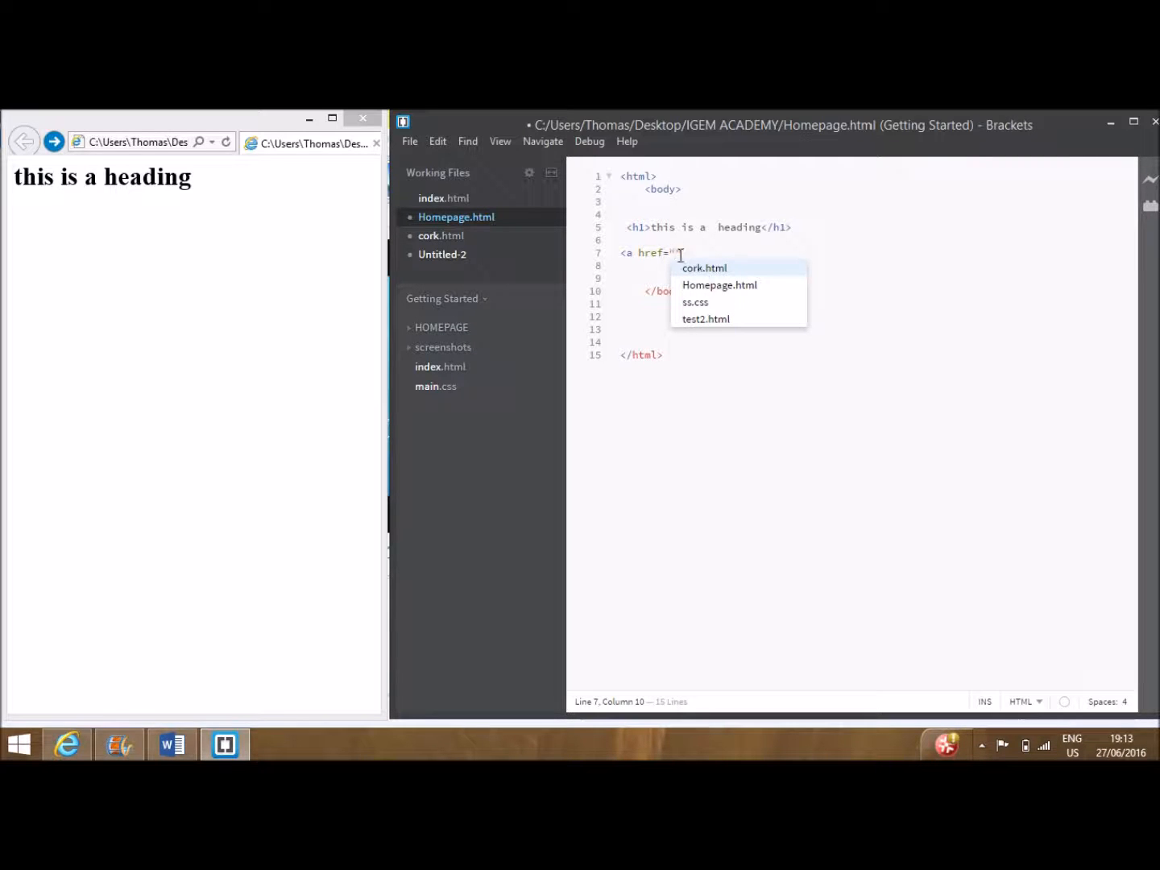
pyautogui.rightClick(671, 252)
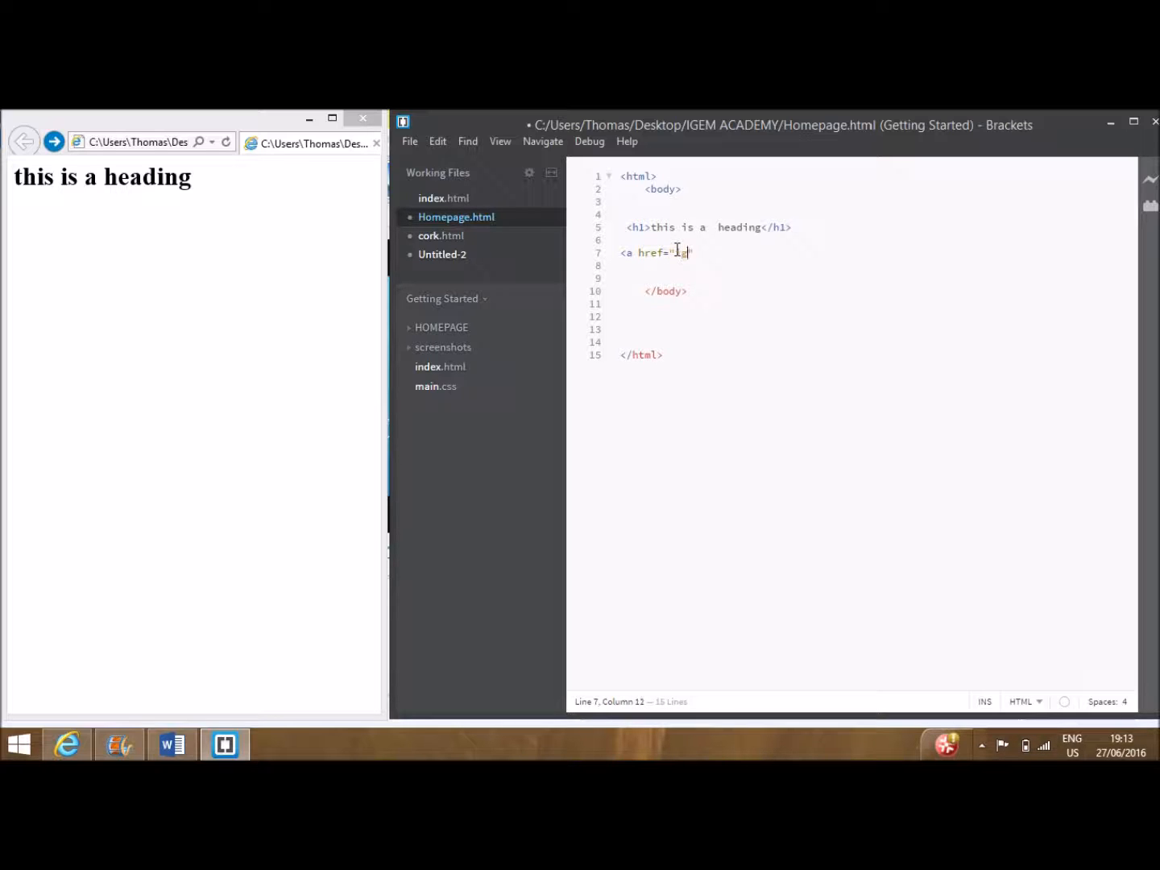
pyautogui.write('gem.org/MainPage')
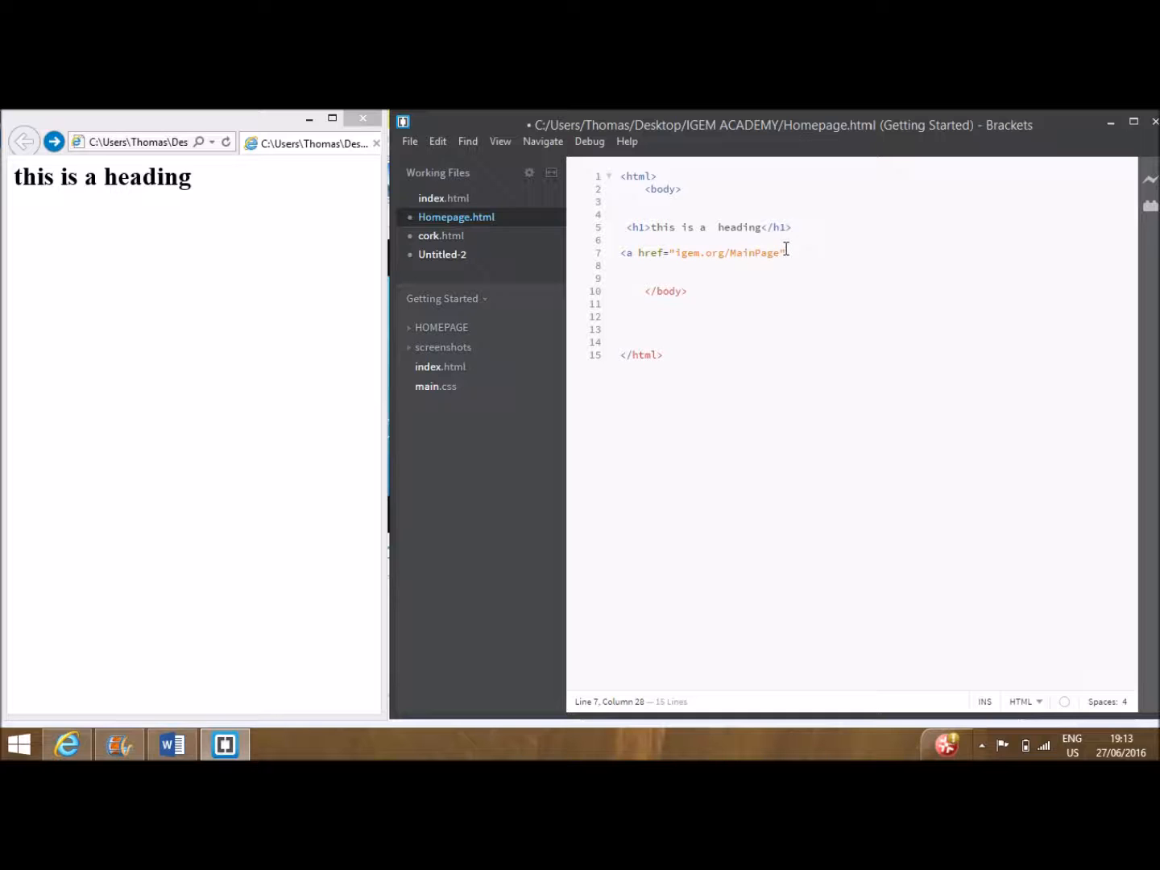
pyautogui.write('></a>')
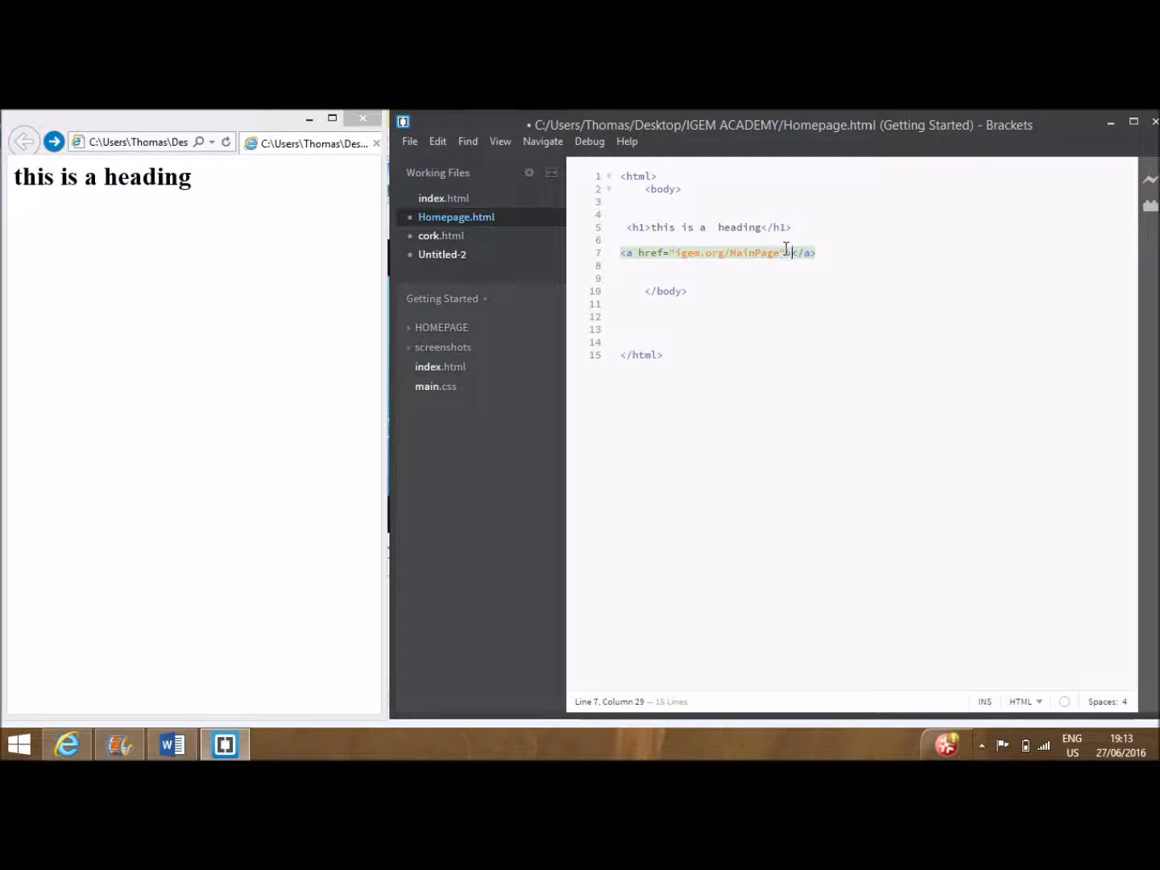
pyautogui.write('THIS IS')
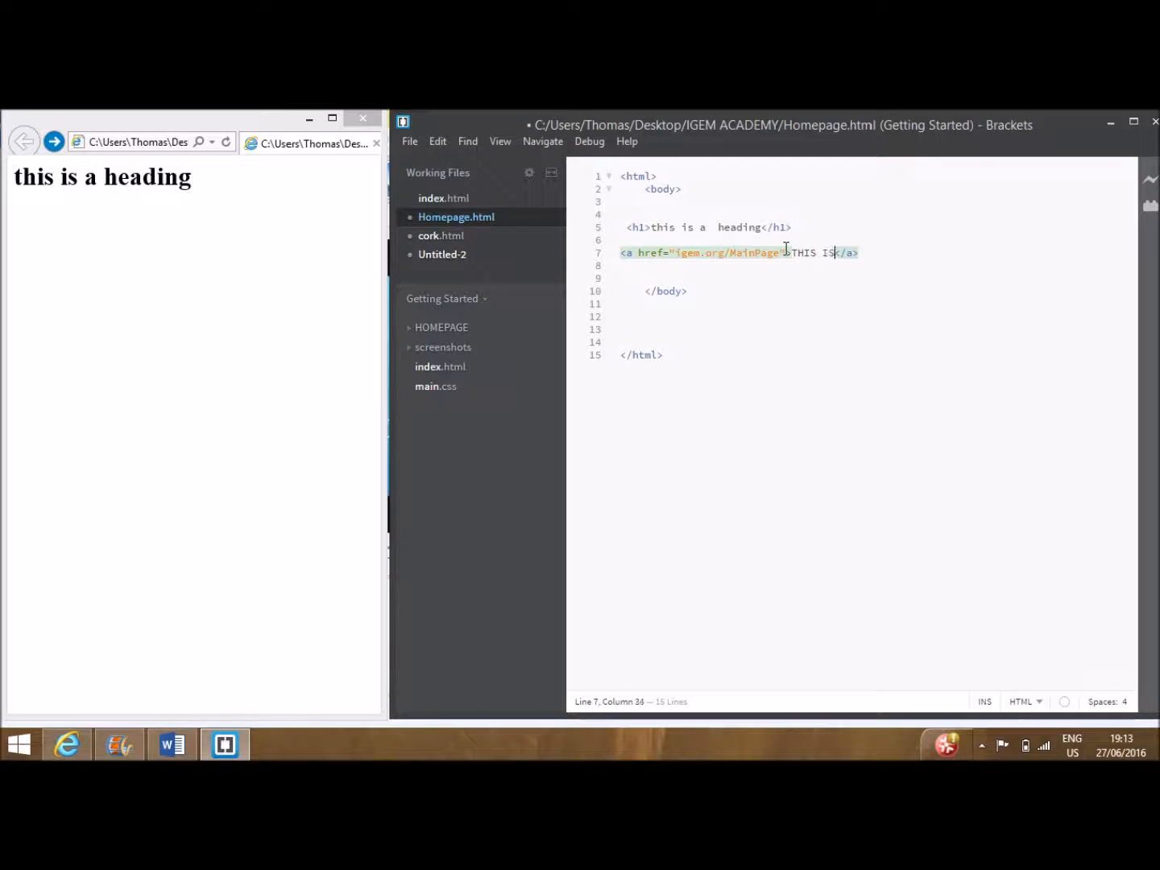
pyautogui.write('A LI')
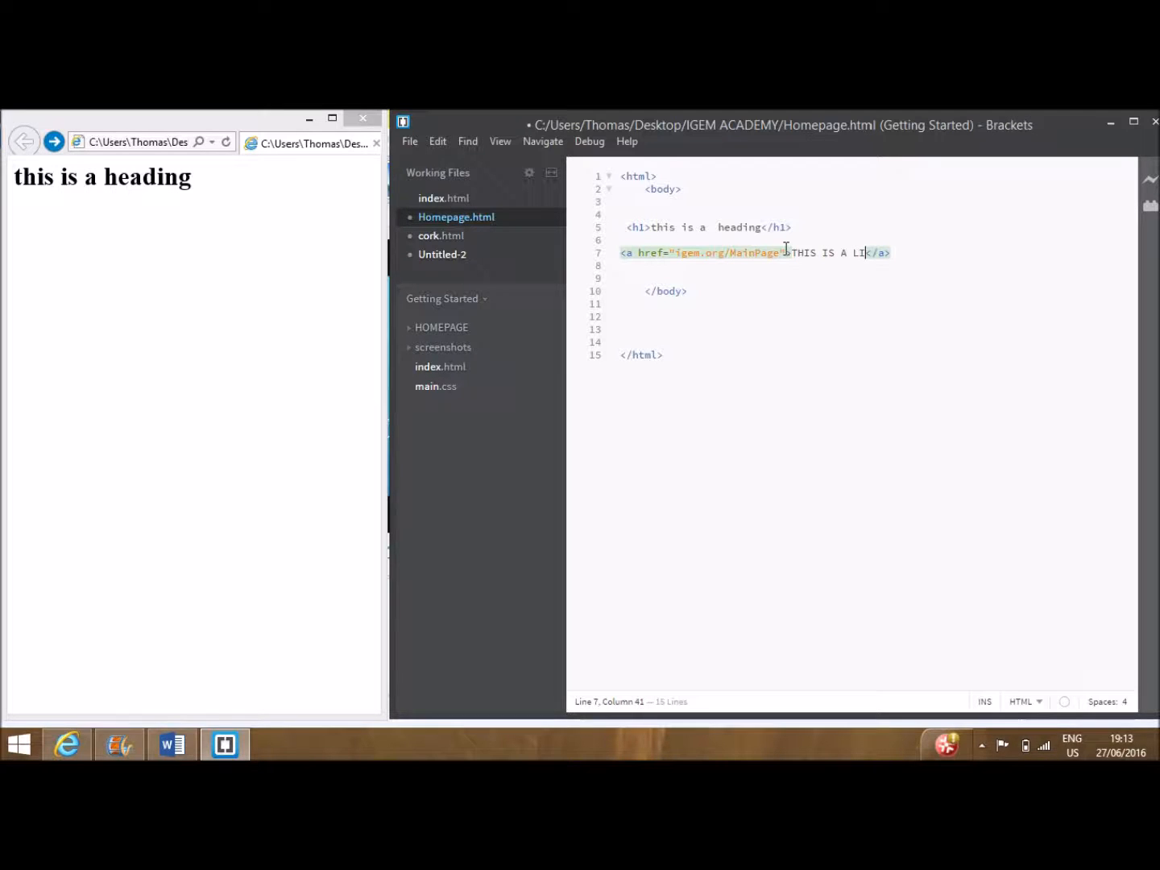
pyautogui.write('NK')
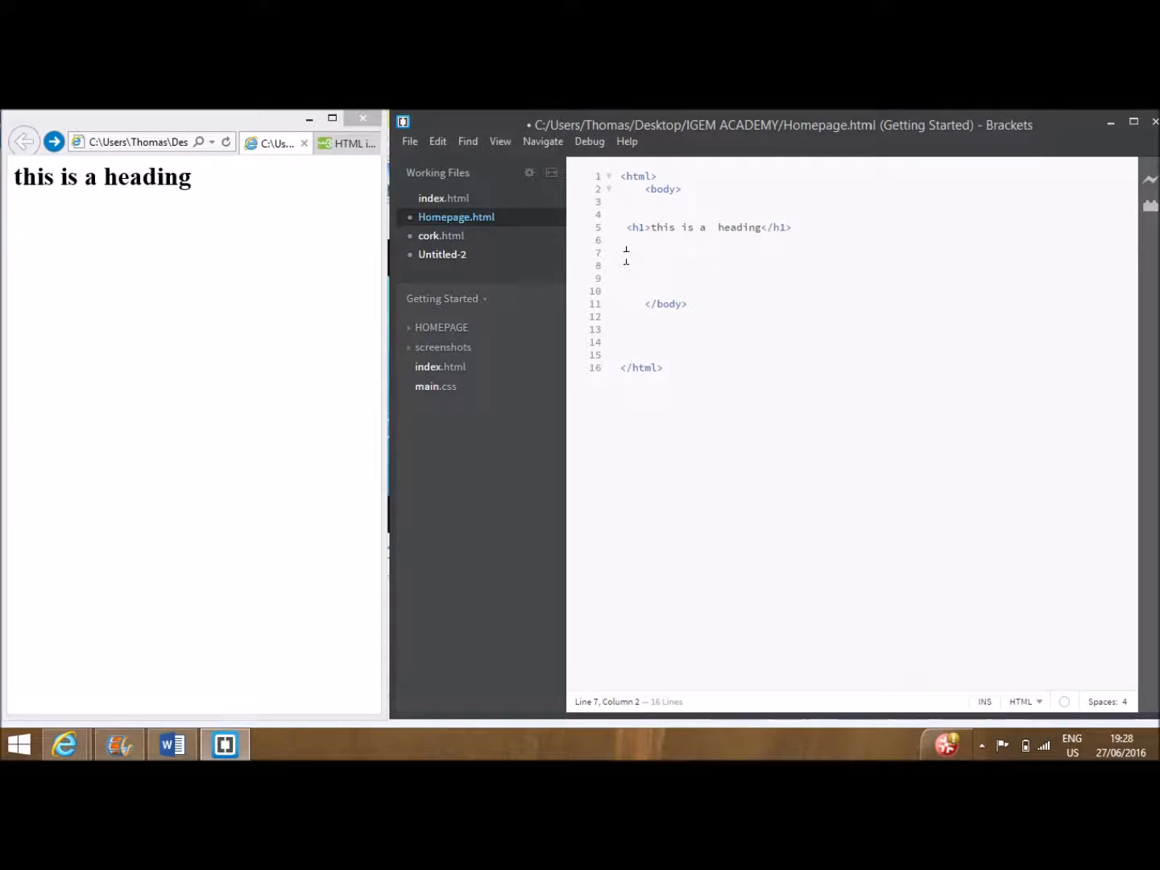
# - Write an <img> tag with src igem.org, alt IMAGE, width 120 and length 120
pyautogui.write('<img src="')
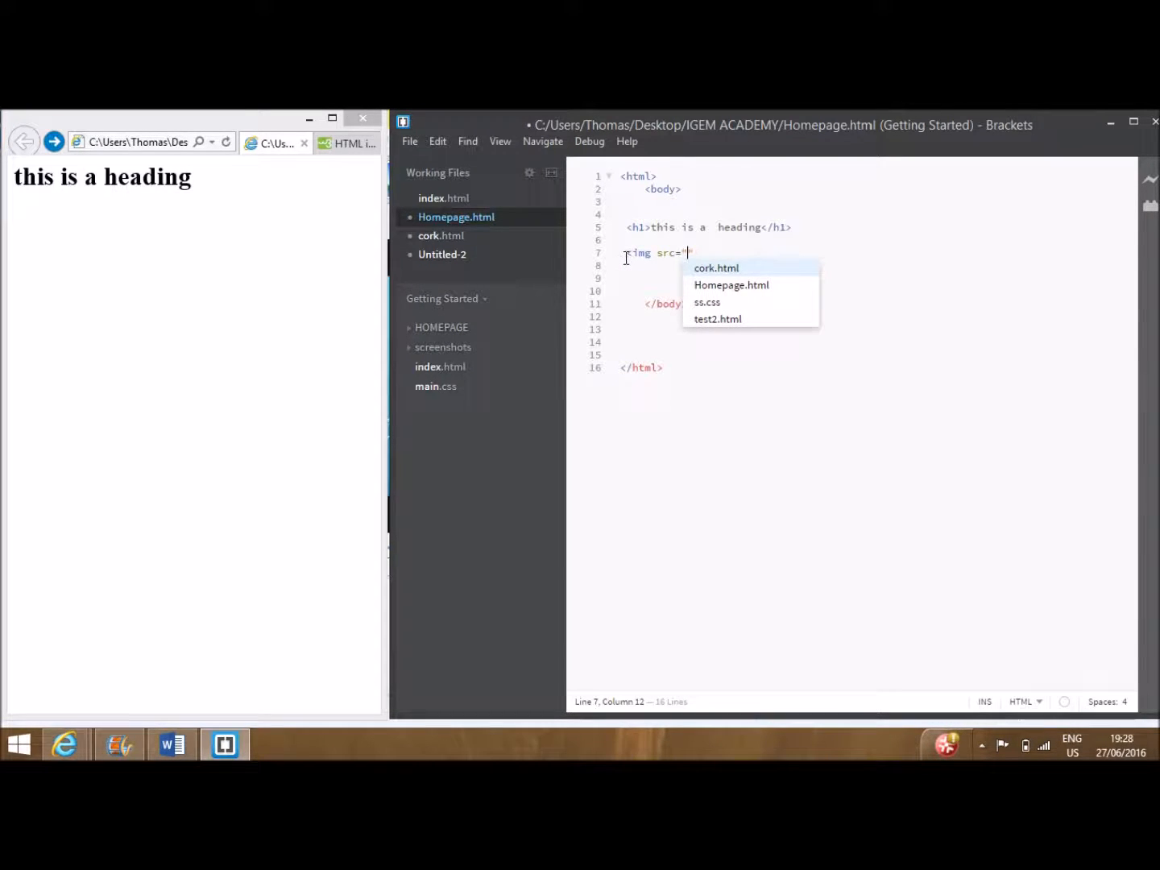
pyautogui.write('igem.org"')
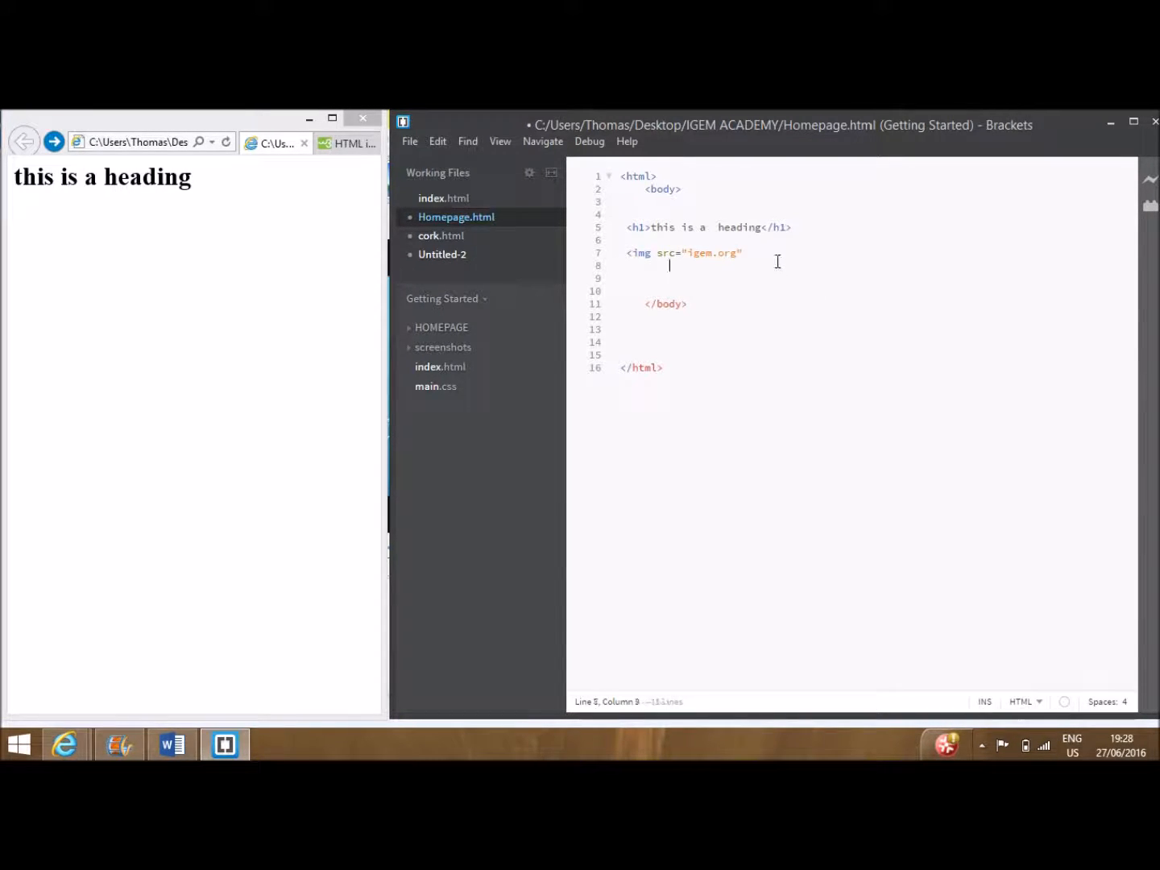
pyautogui.write('alt')
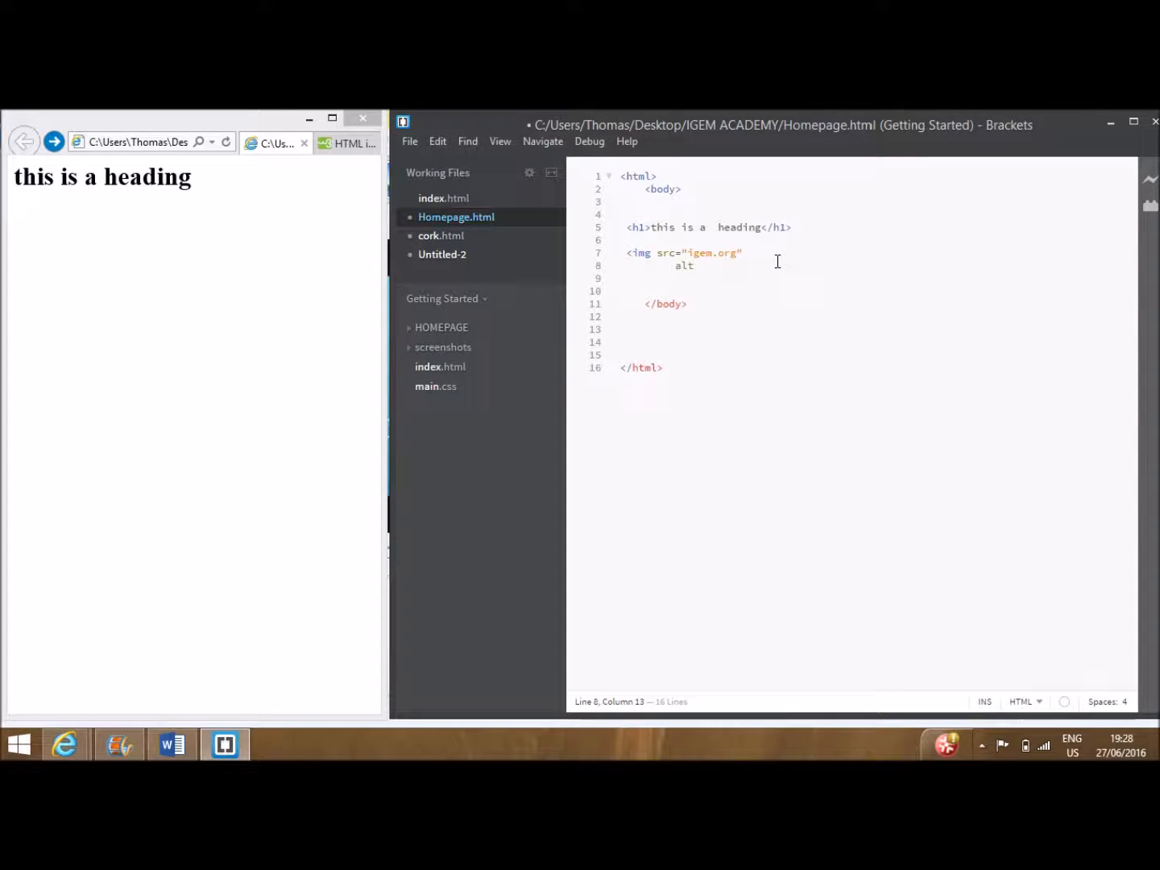
pyautogui.write('=')
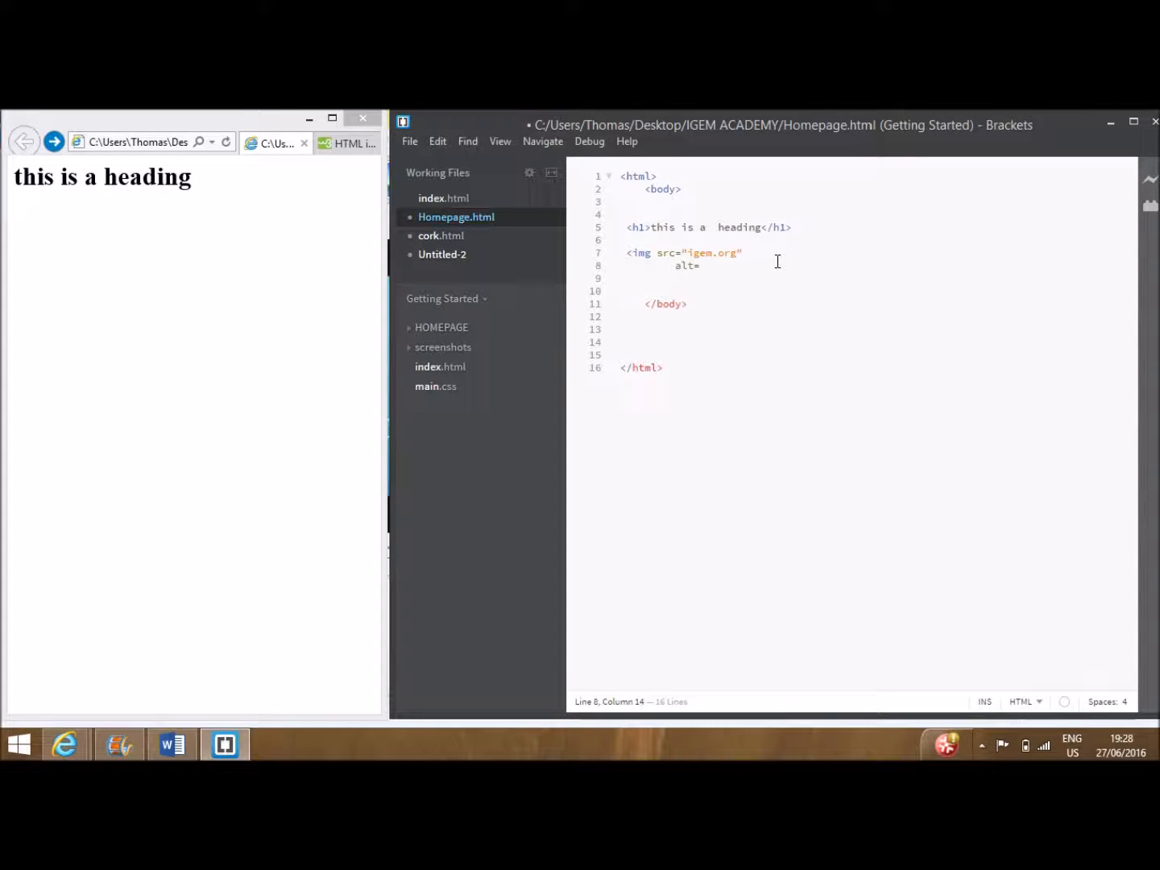
pyautogui.write('"IMAGE"')
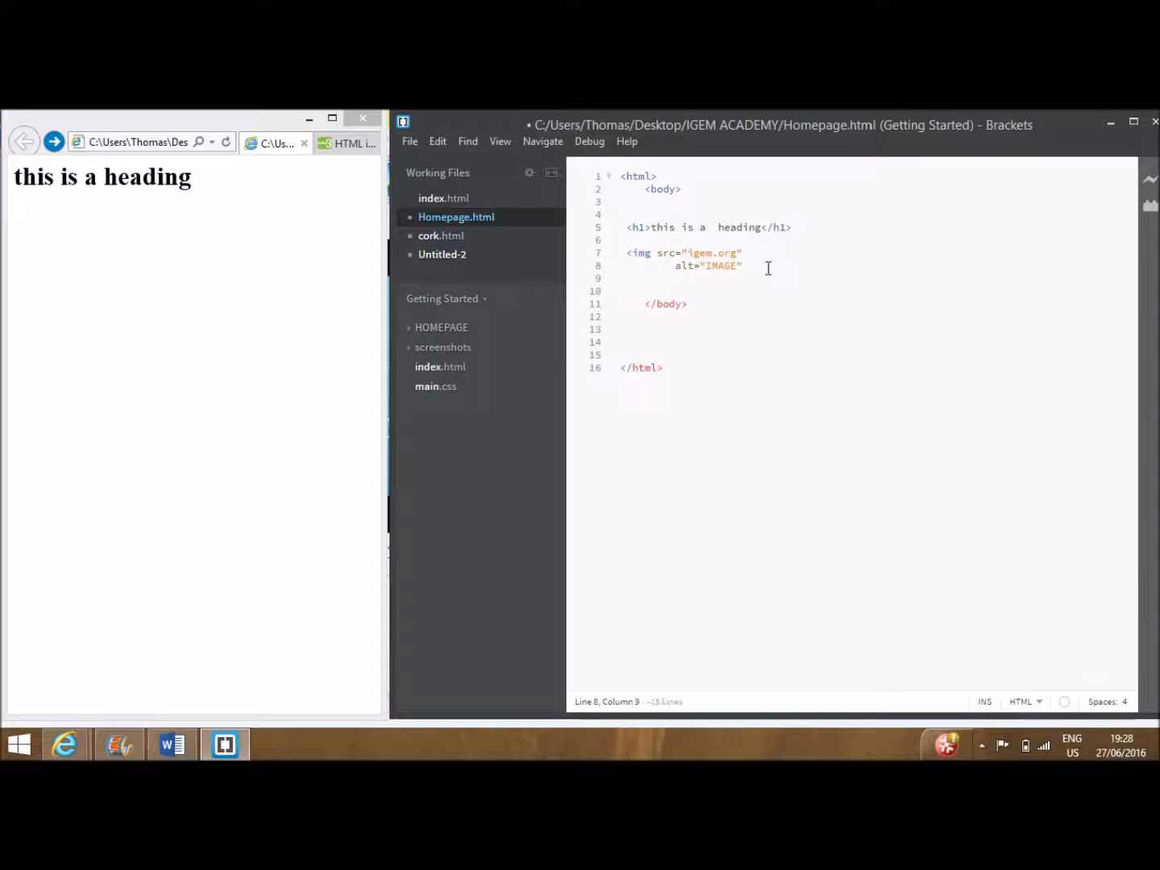
pyautogui.write('width=')
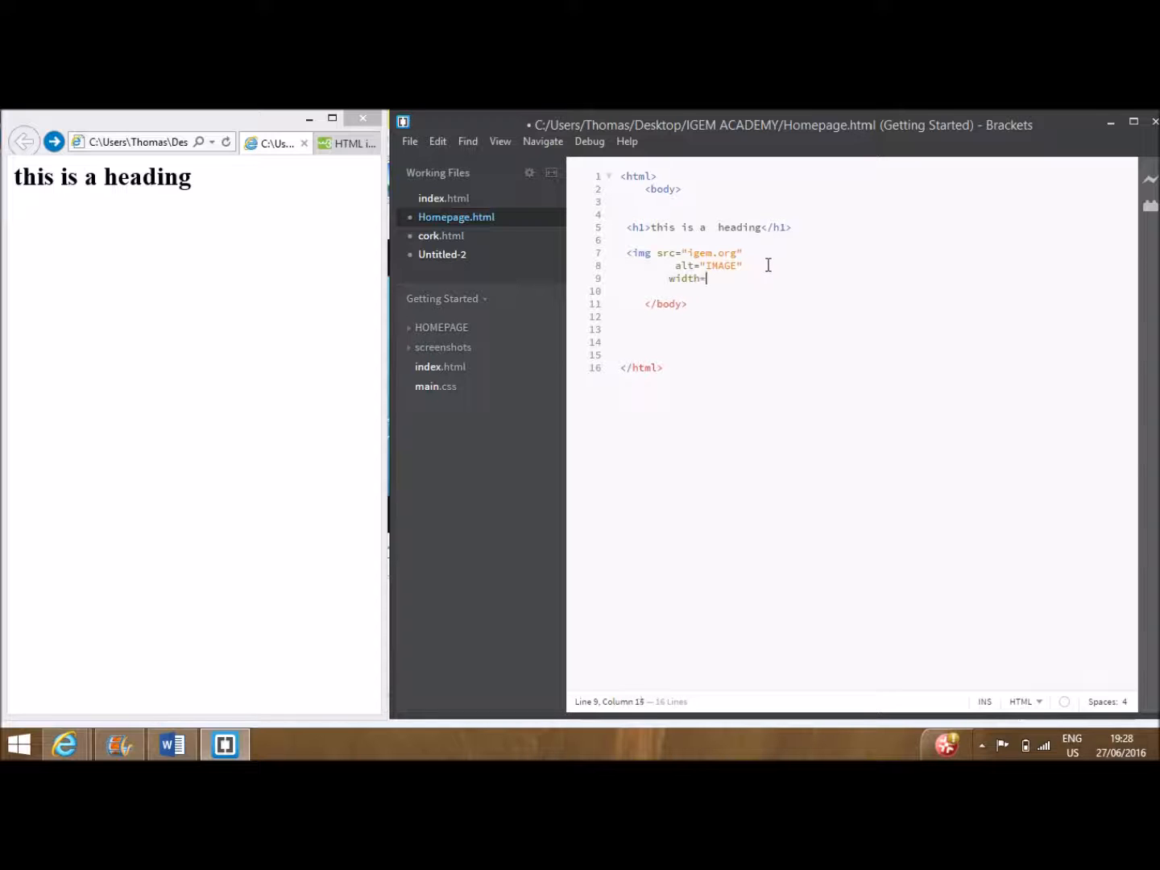
pyautogui.write('"120"')
pyautogui.click(874, 291)
pyautogui.write('length=')
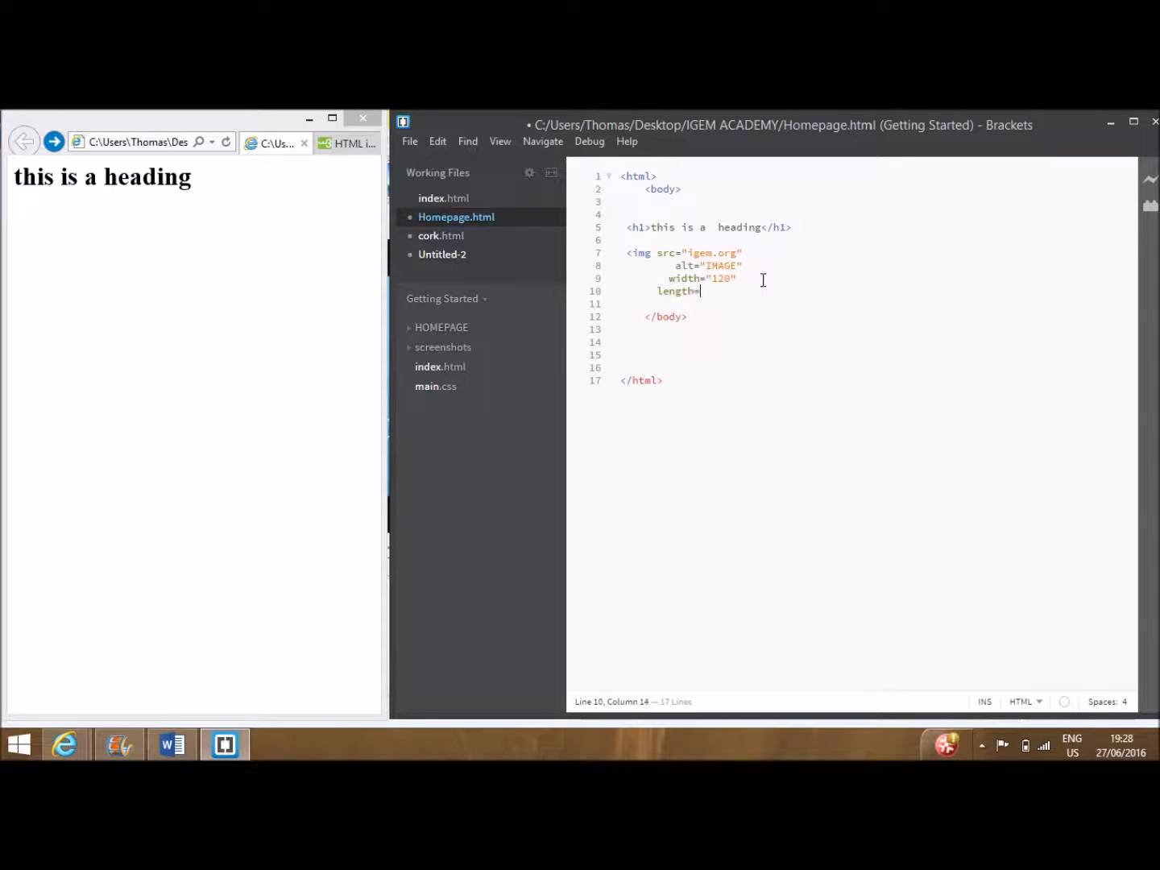
pyautogui.write('"120"')
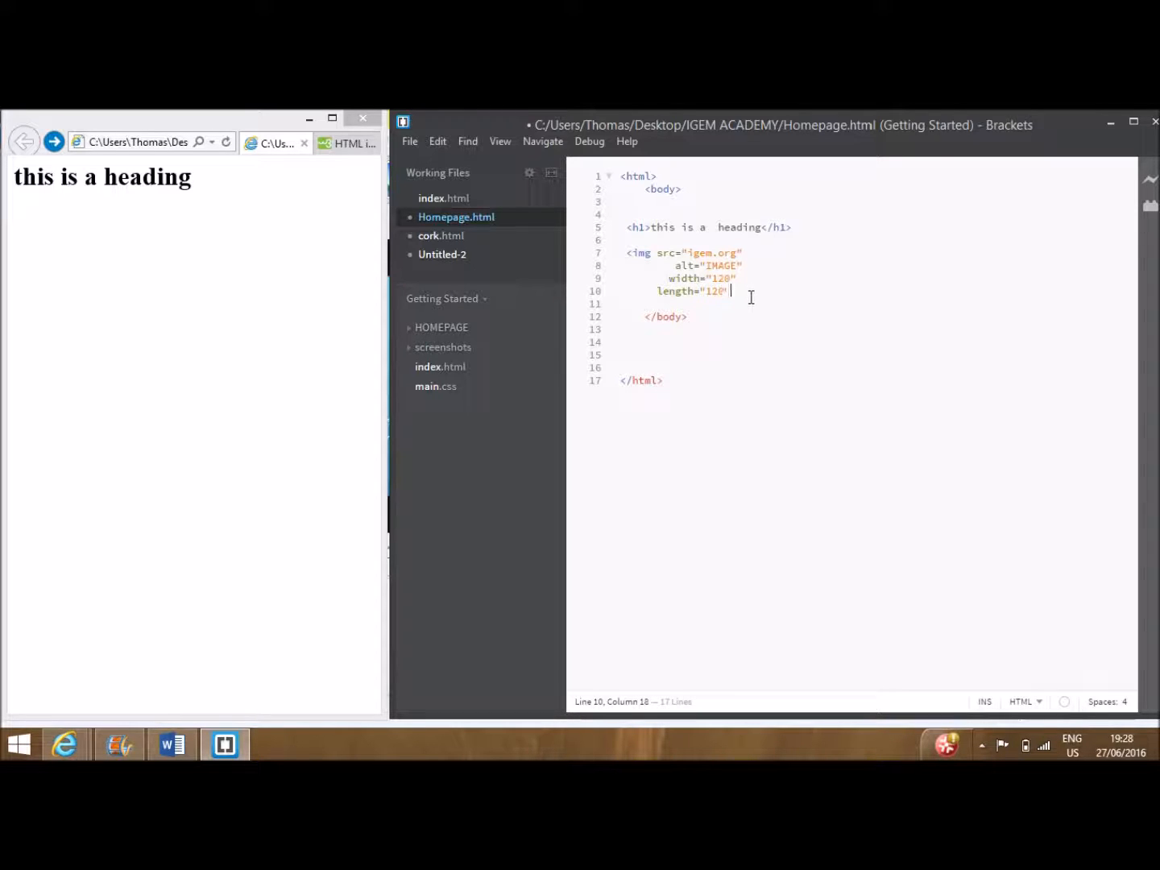
pyautogui.write('>')
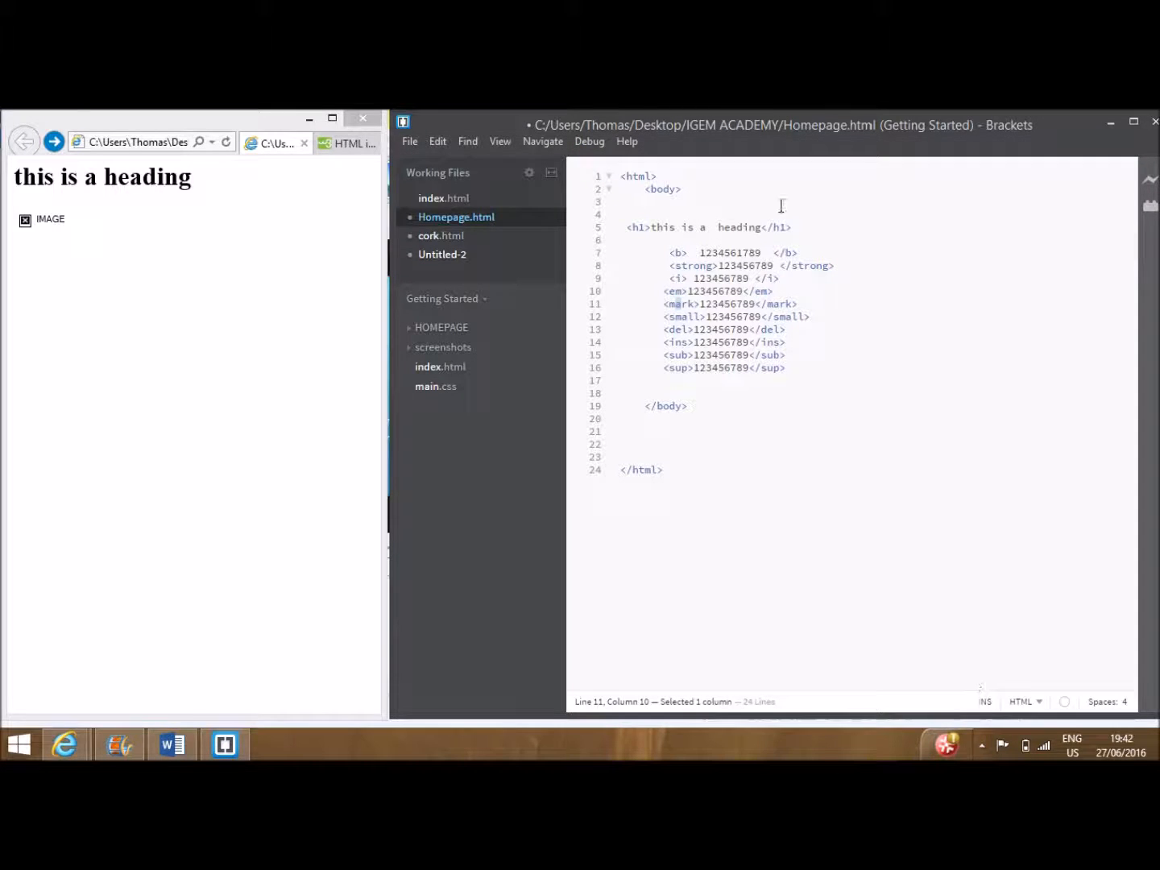
# - Highlight the em, small, sub and sup tag names to explain each formatting tag
pyautogui.doubleClick(677, 253)
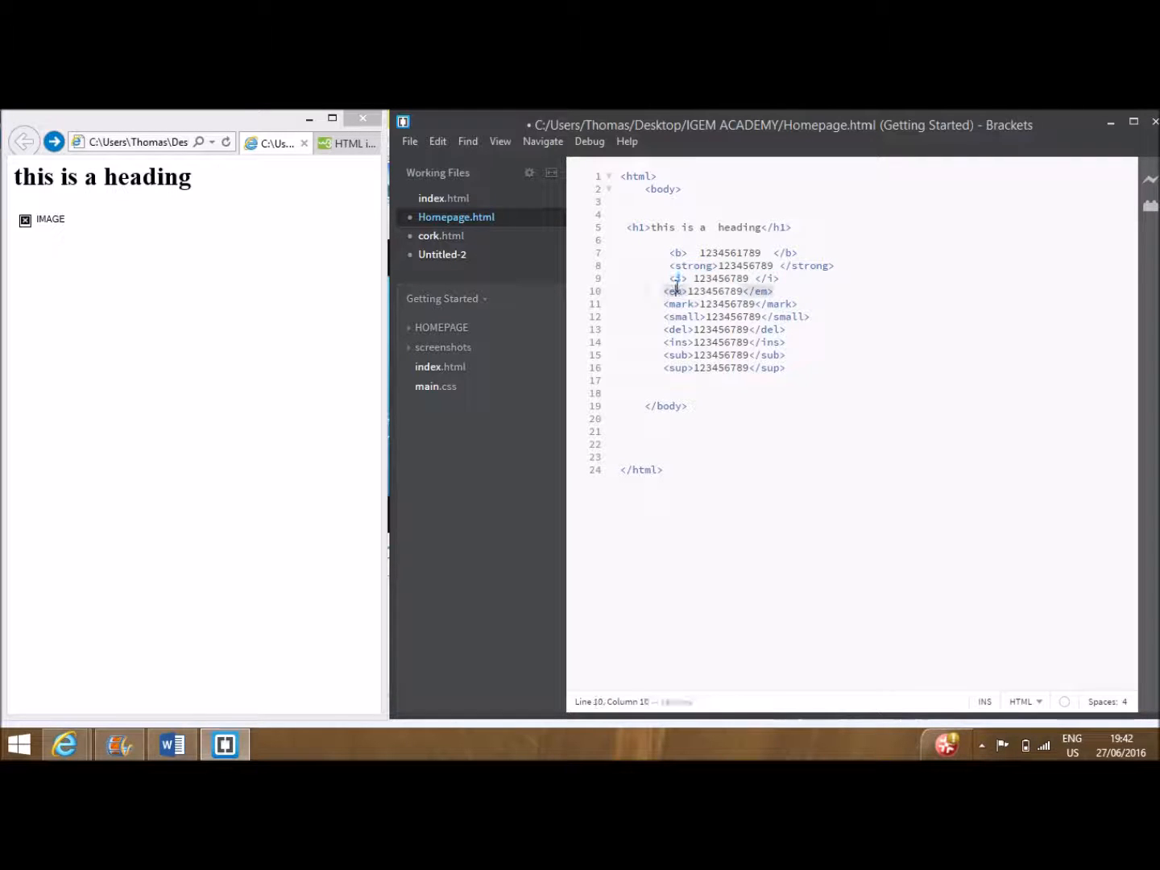
pyautogui.doubleClick(684, 316)
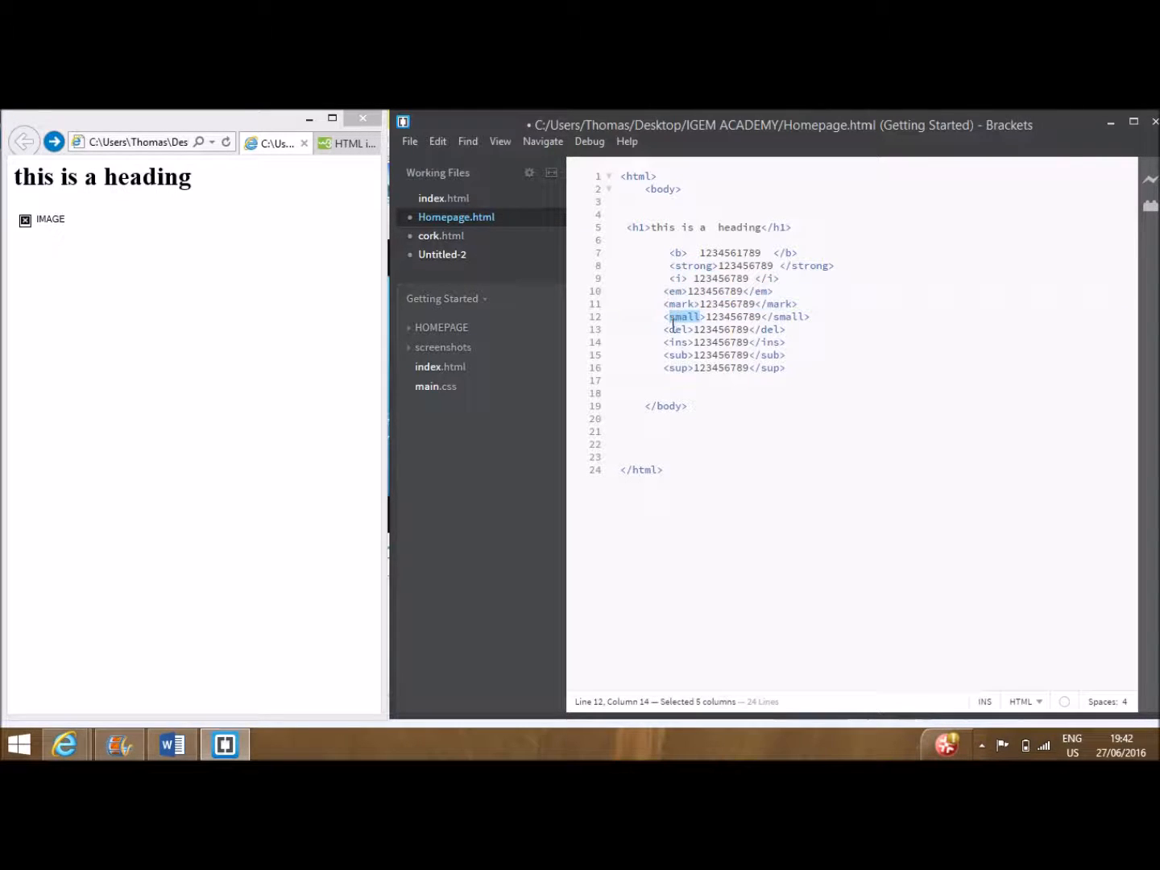
pyautogui.click(677, 355)
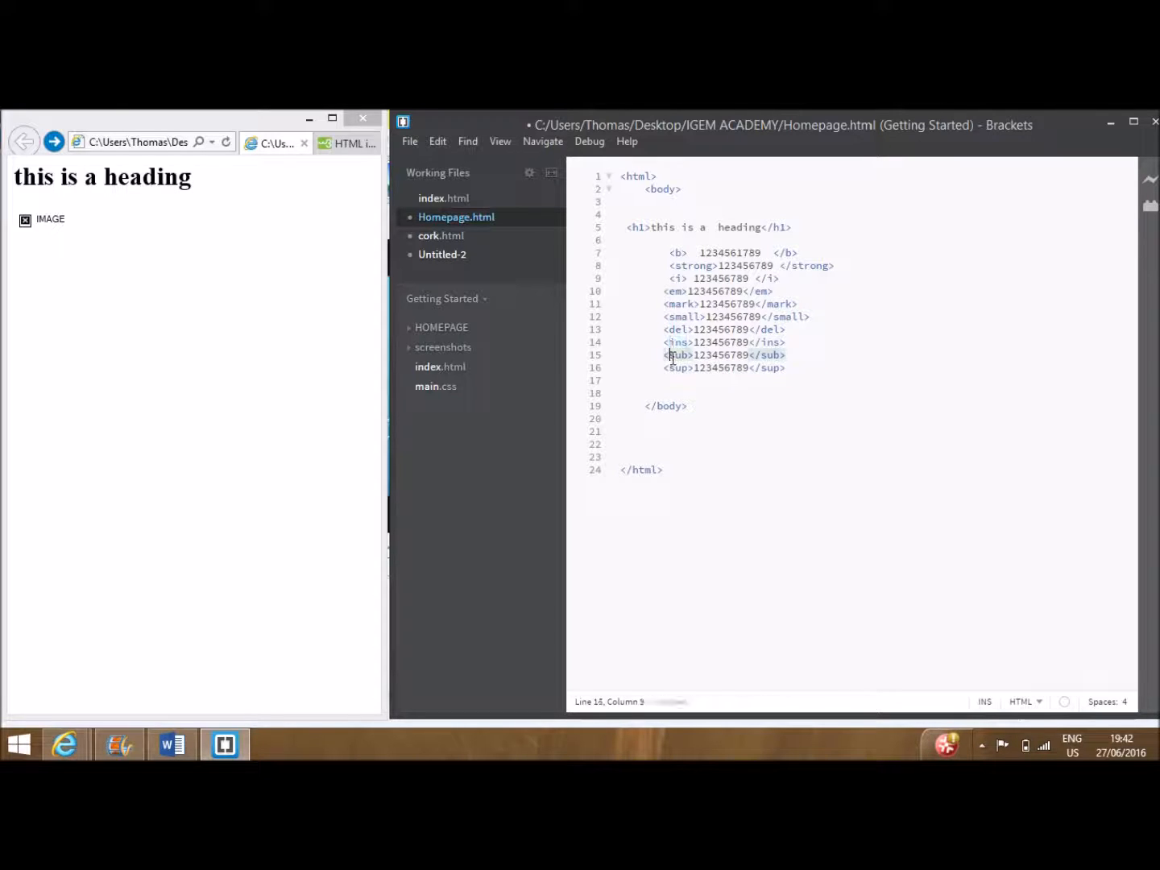
pyautogui.doubleClick(678, 368)
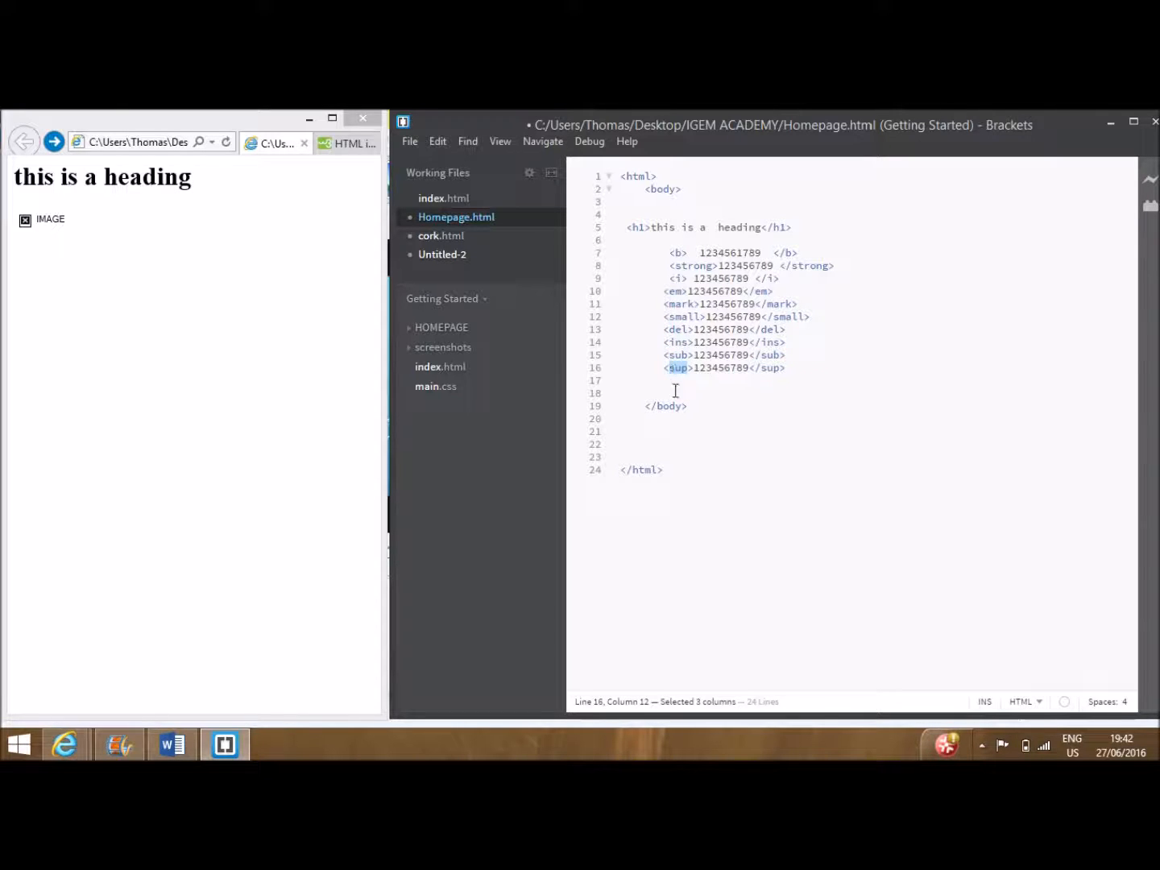
pyautogui.click(677, 393)
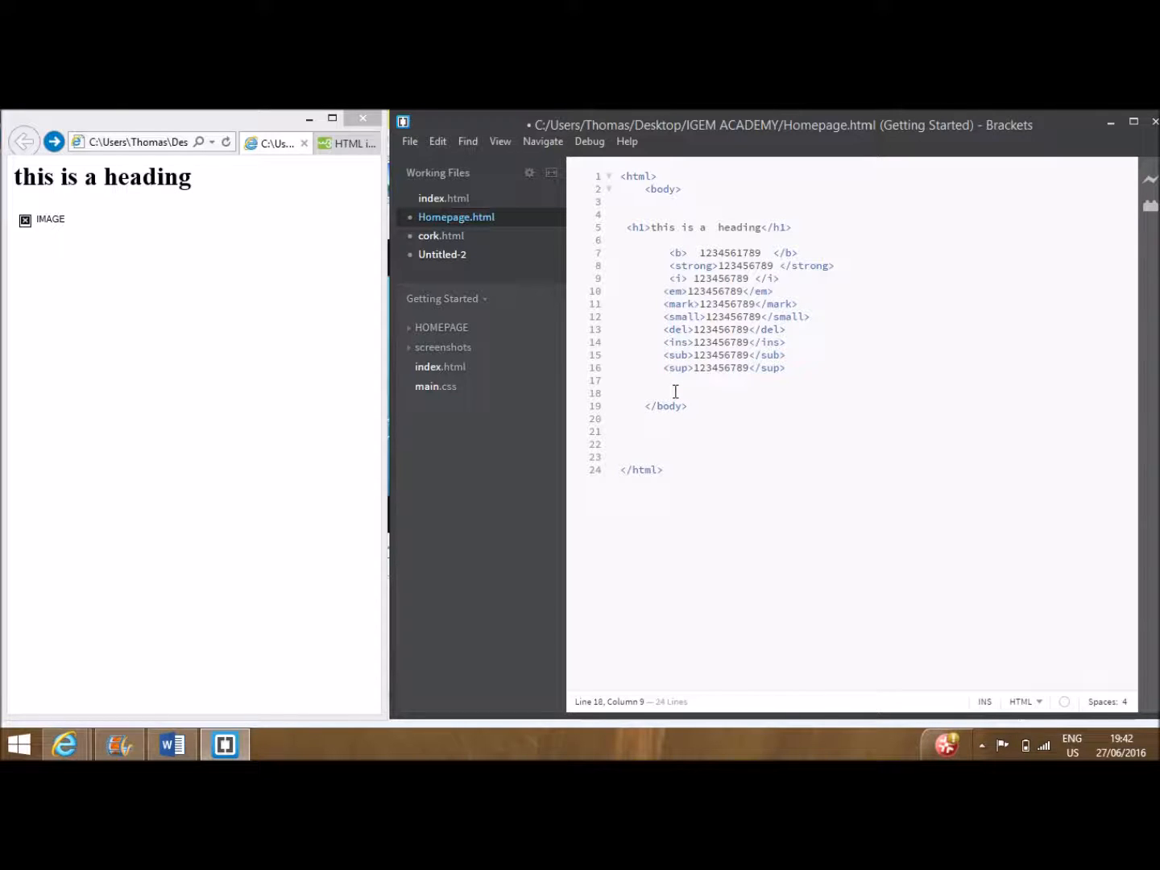
# - Save Homepage.html via File > Save and reload the browser preview
pyautogui.press('ctrl+s')
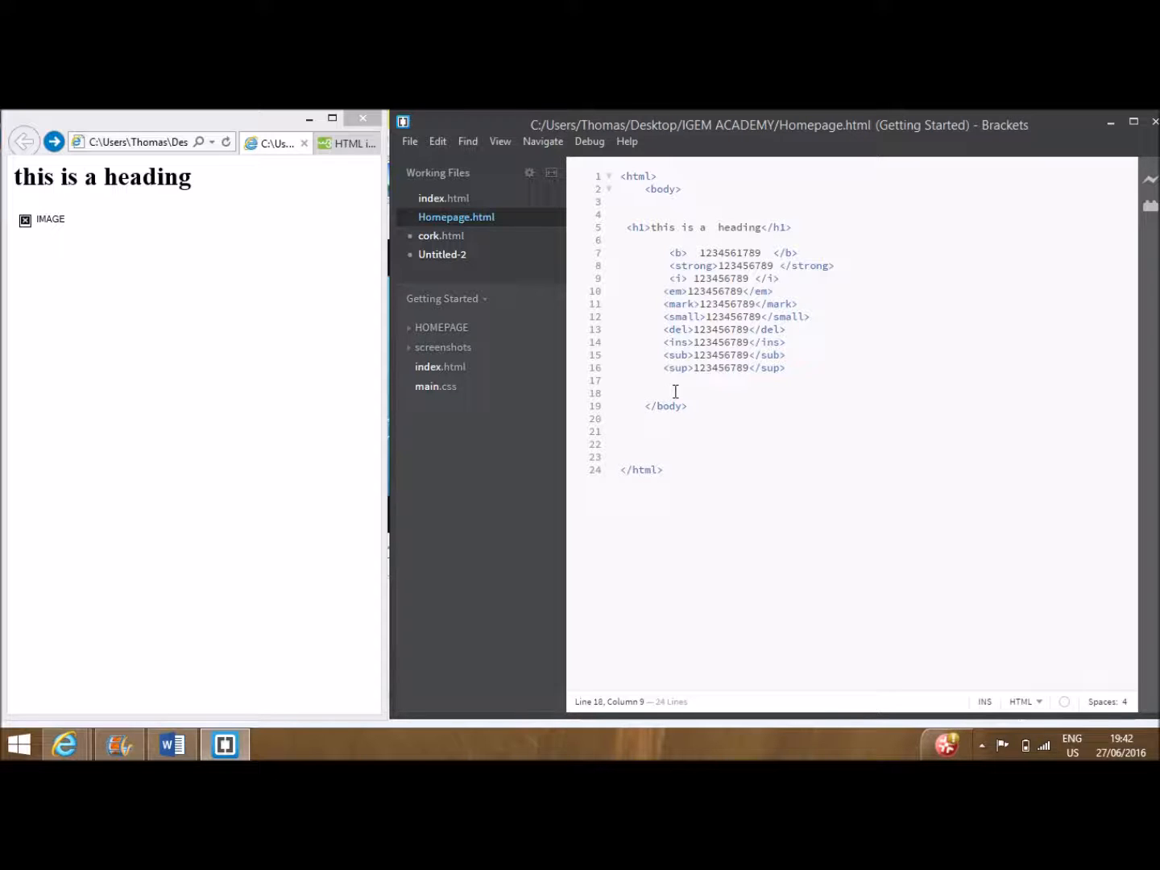
pyautogui.click(409, 142)
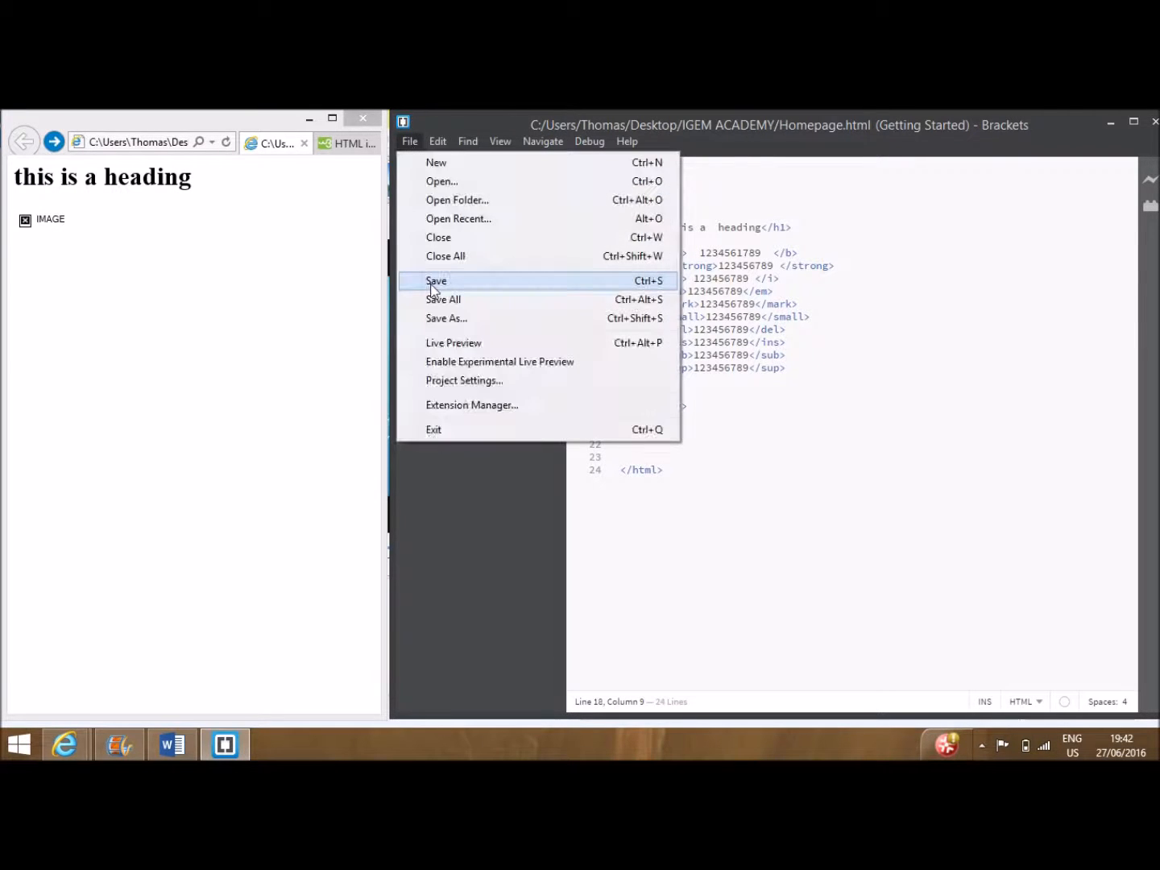
pyautogui.click(437, 281)
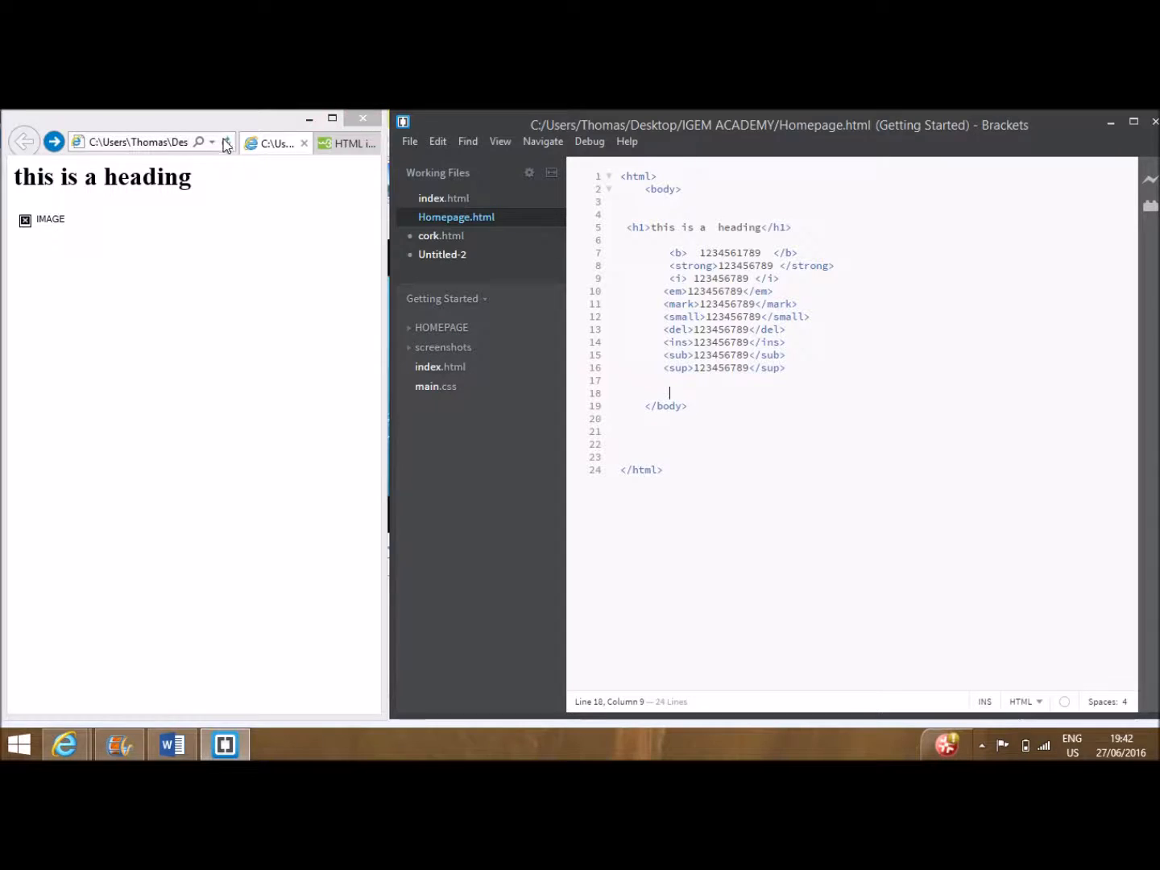
pyautogui.click(229, 142)
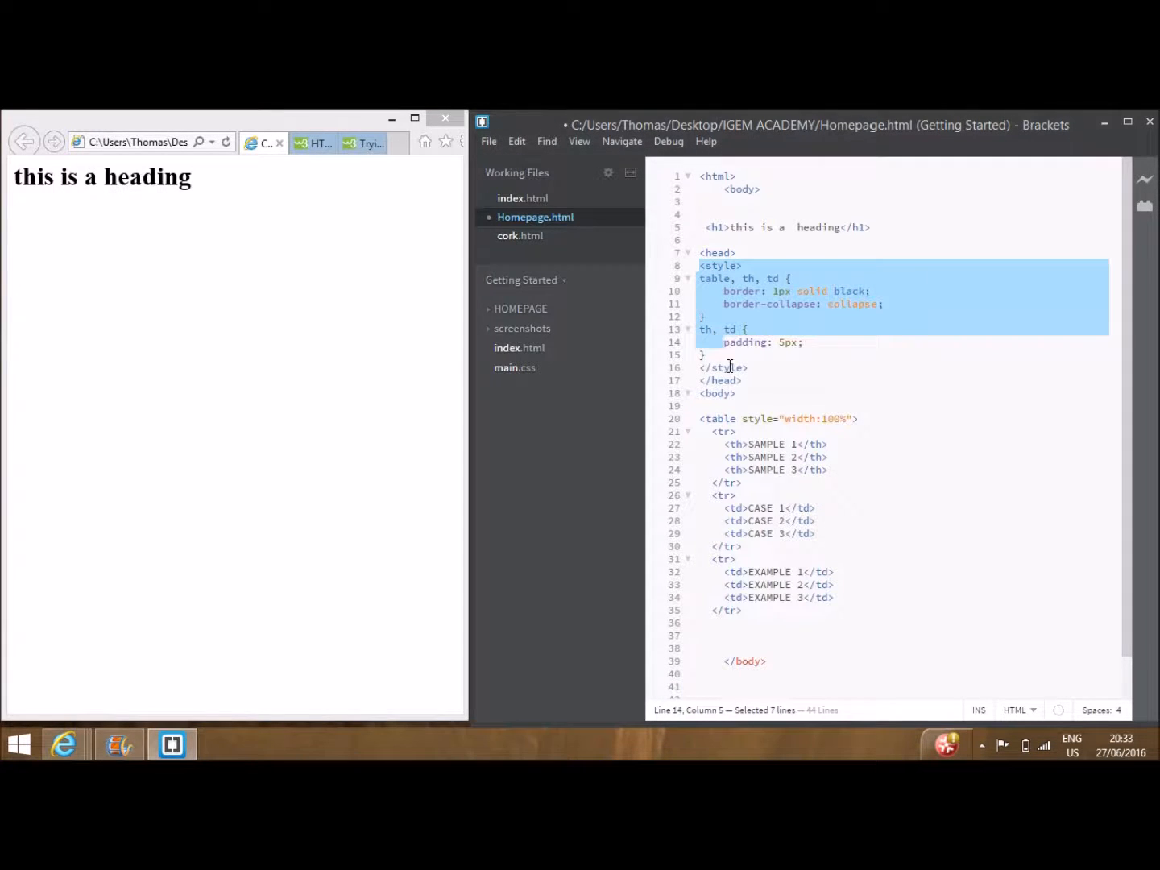
# - Point out the table row and header tags, then reload the preview to show the table
pyautogui.click(718, 393)
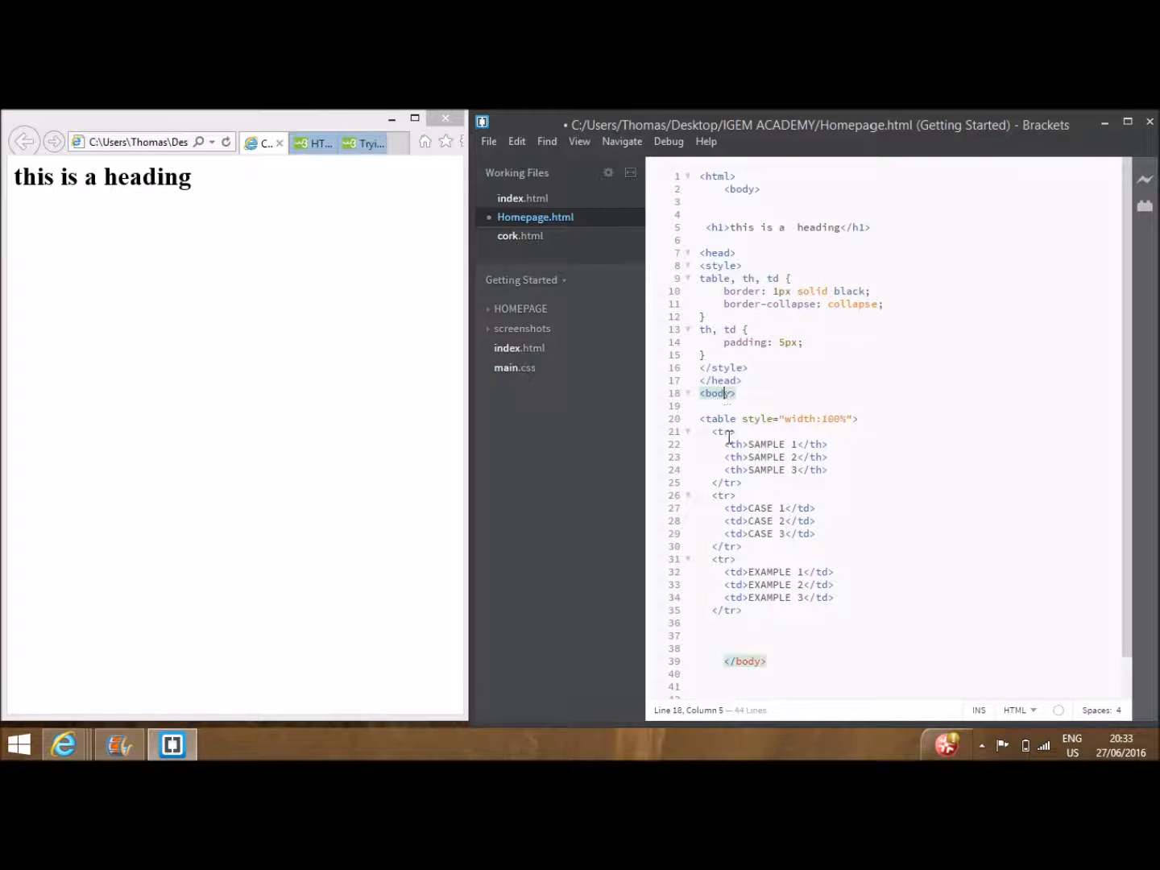
pyautogui.click(735, 445)
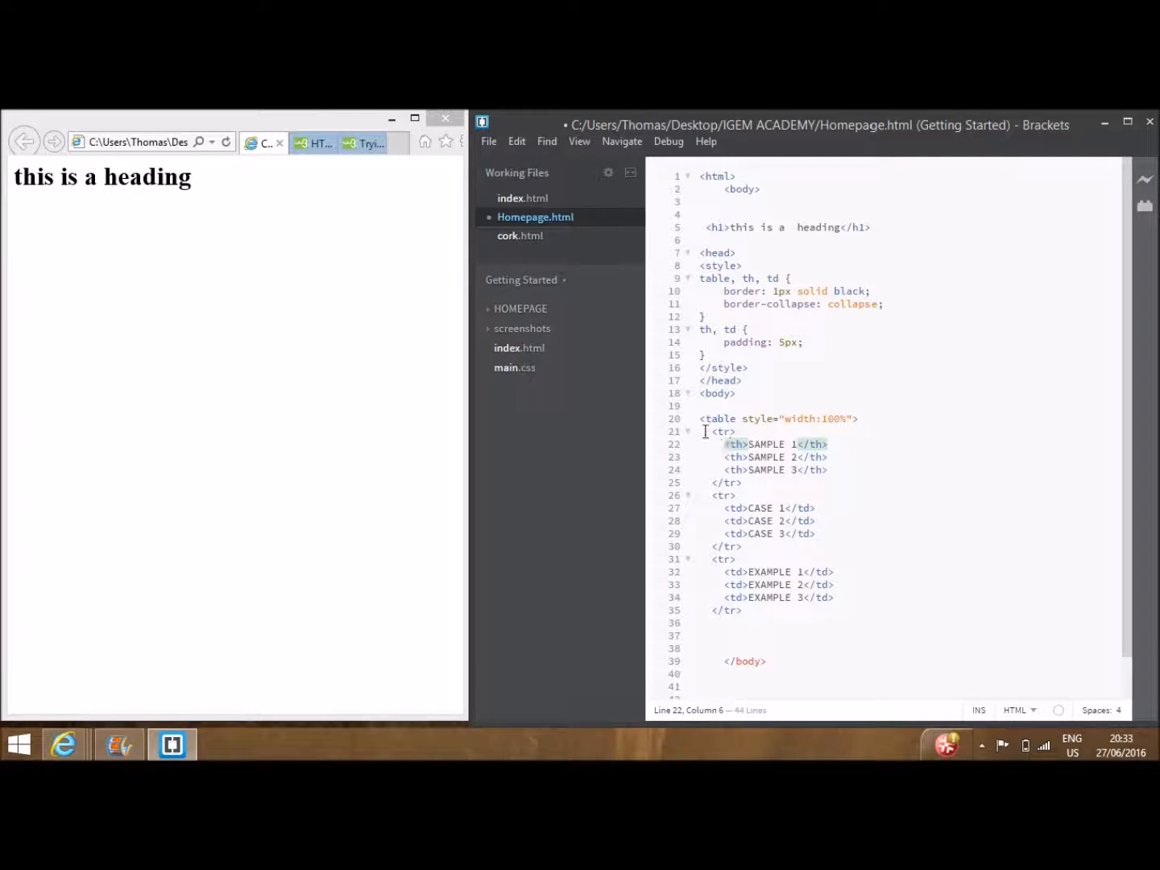
pyautogui.click(722, 432)
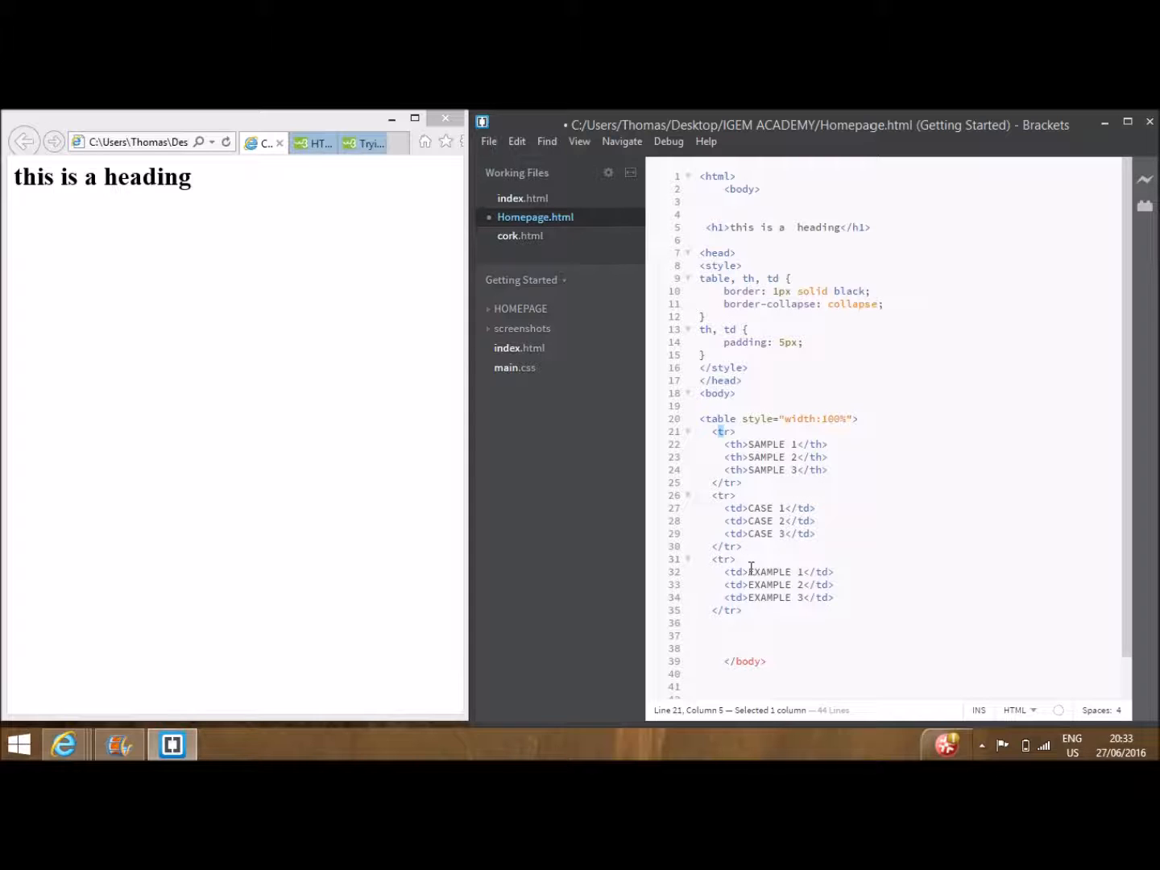
pyautogui.moveTo(620, 265)
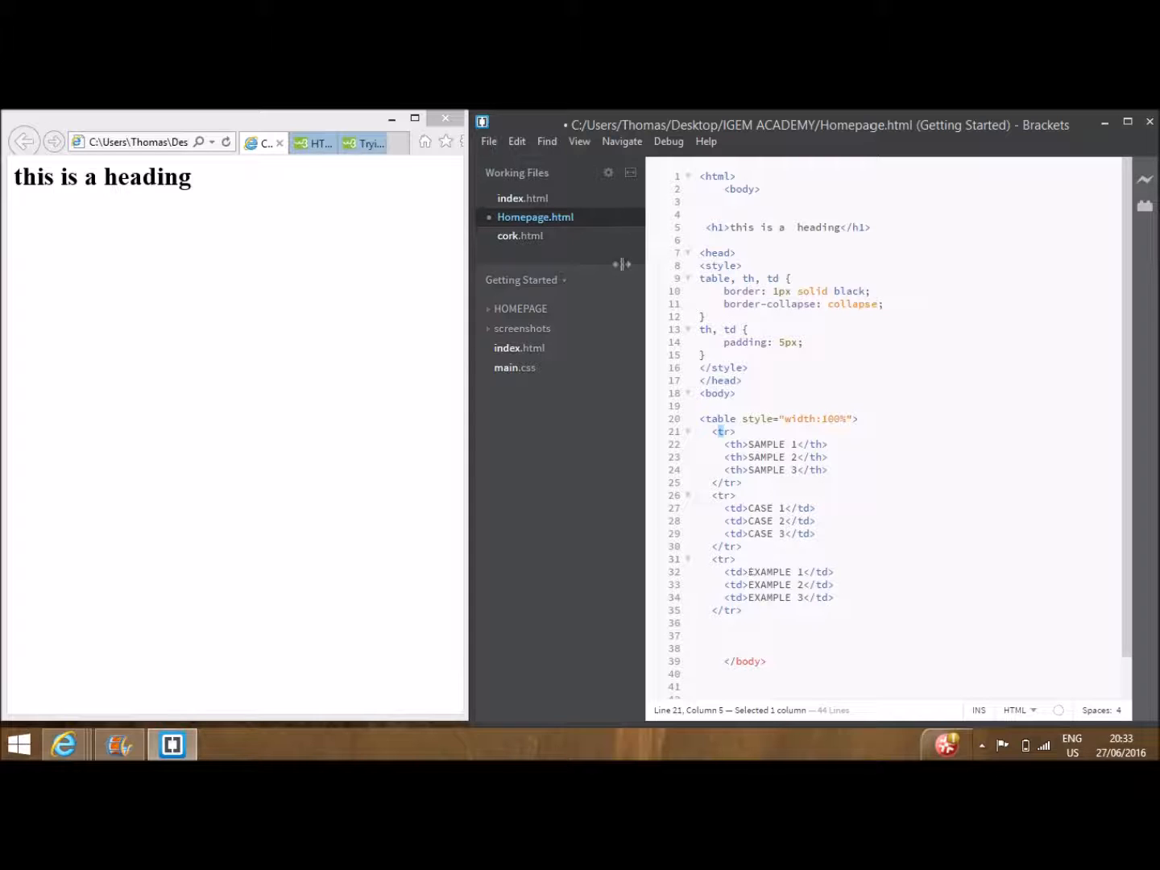
pyautogui.click(488, 142)
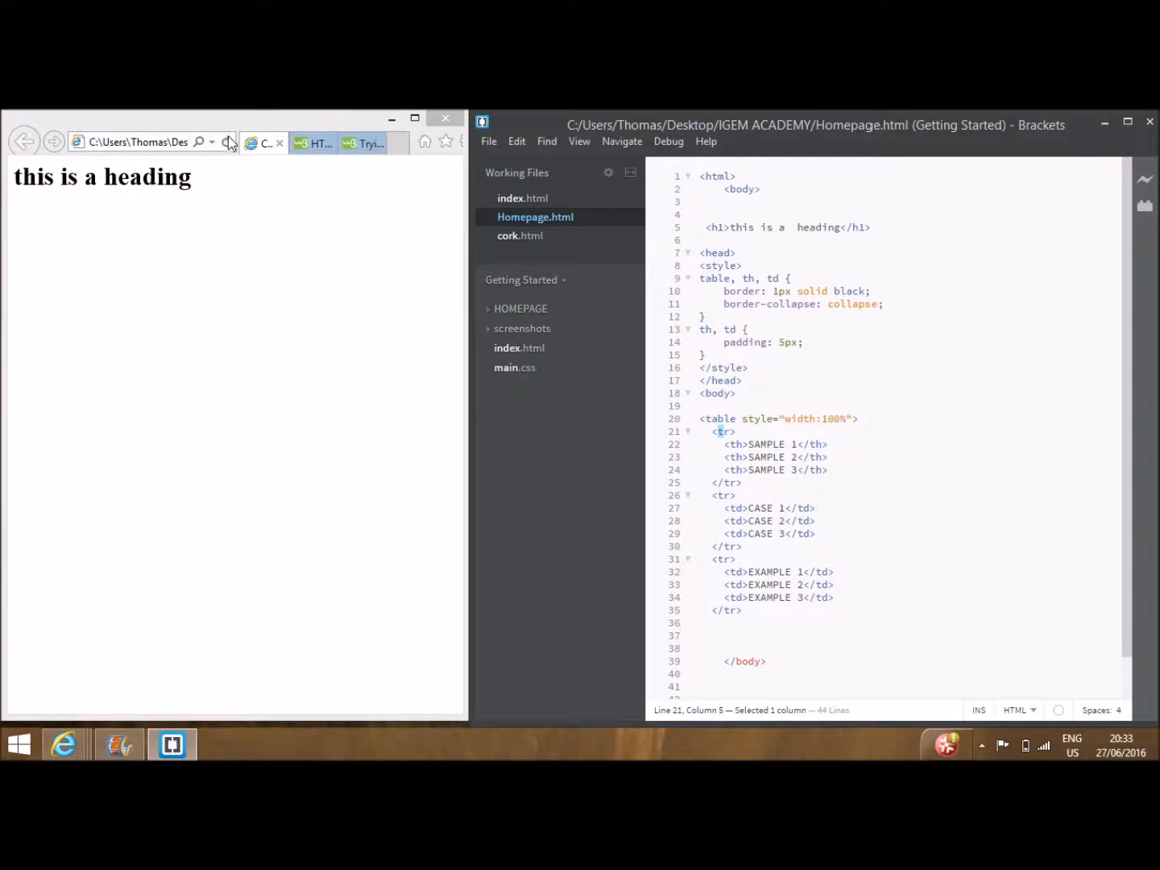
pyautogui.click(226, 142)
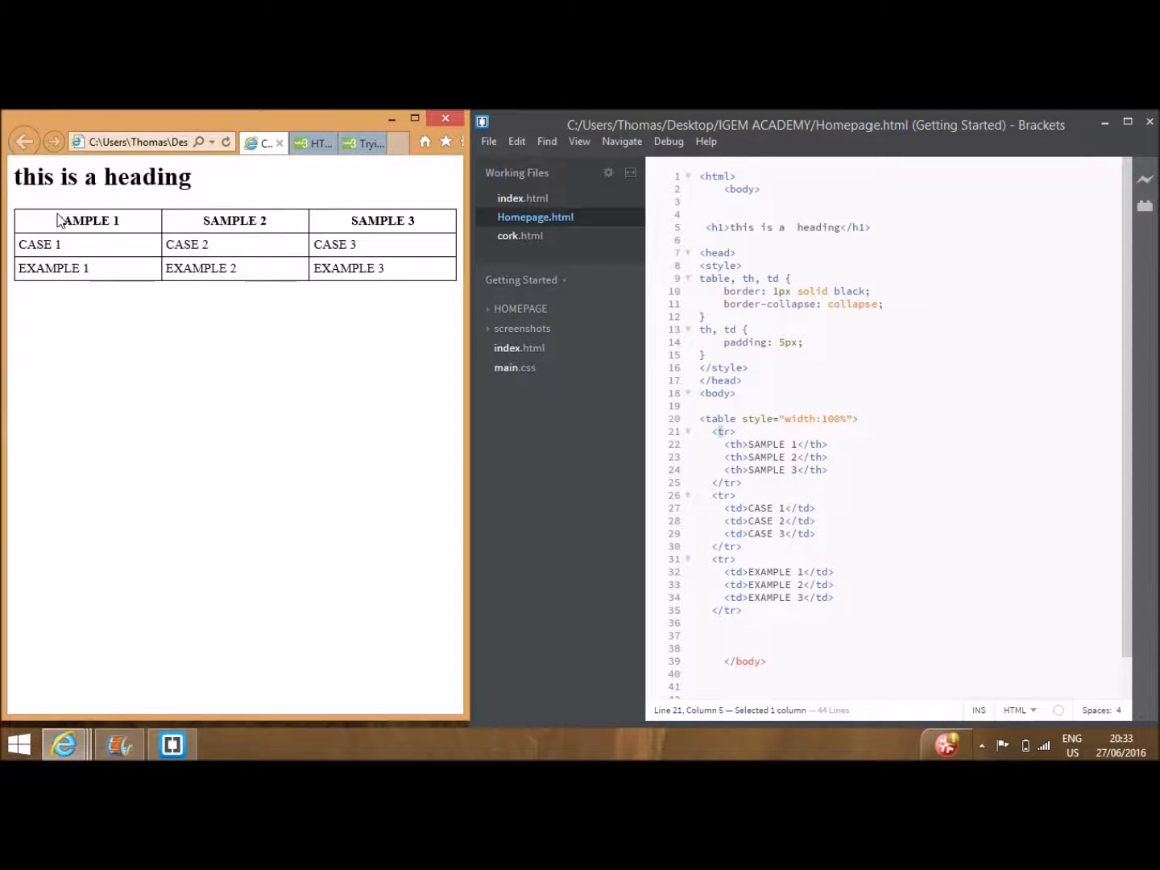
# - Highlight the SAMPLE, CASE and other cell texts in the rendered table
pyautogui.doubleClick(81, 219)
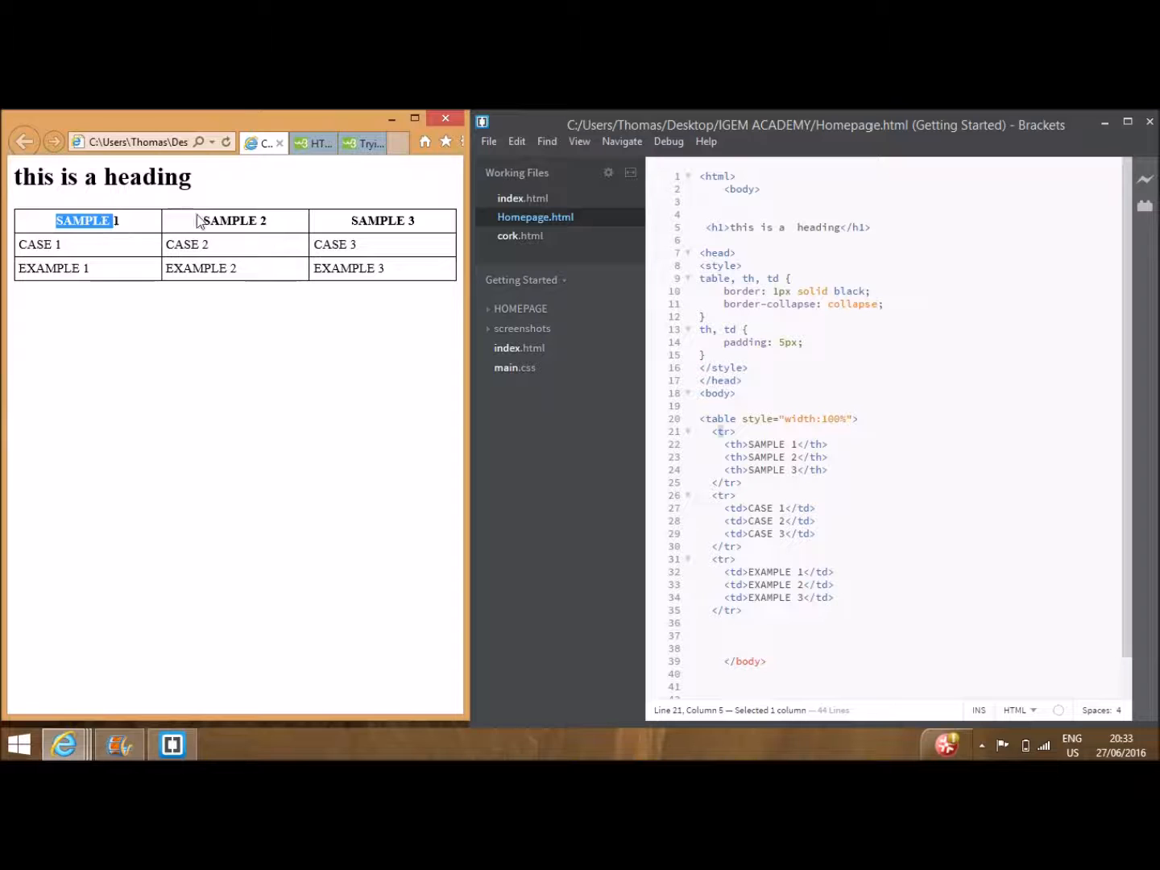
pyautogui.doubleClick(187, 245)
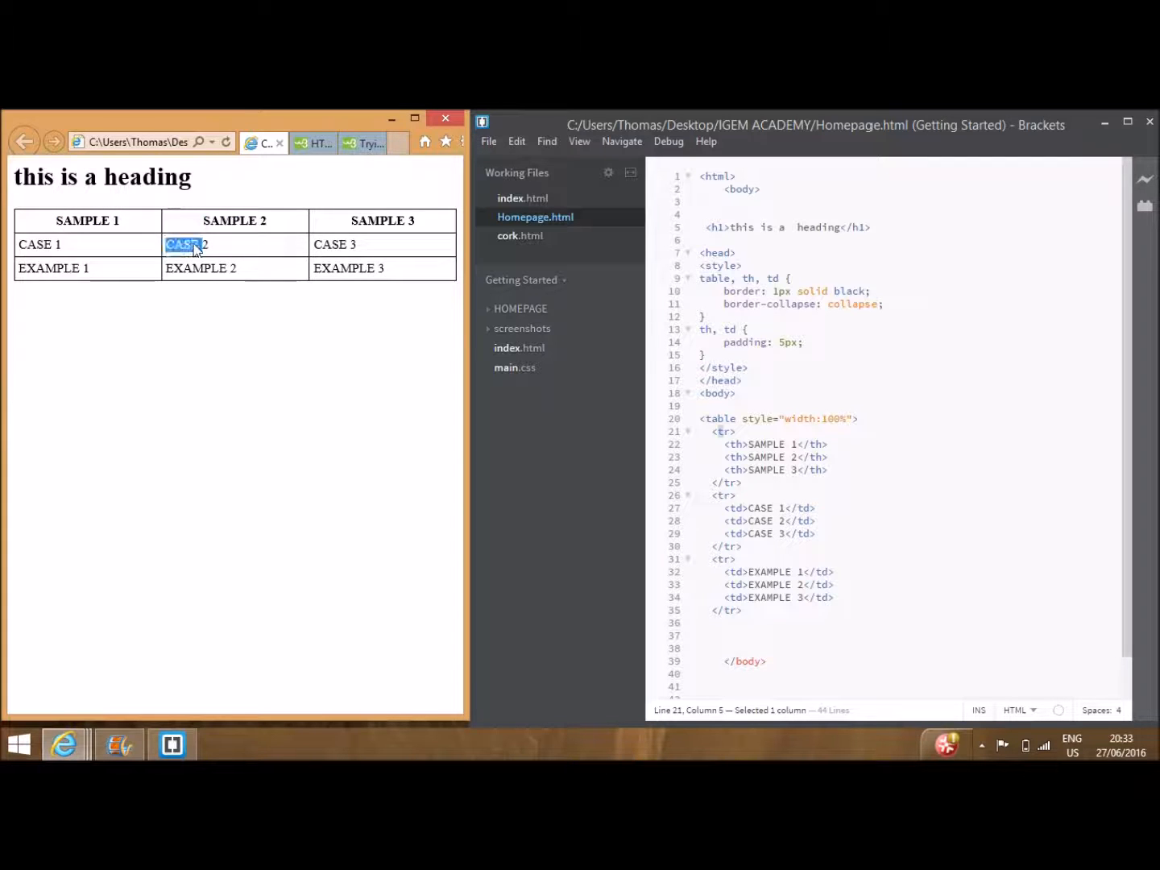
pyautogui.doubleClick(194, 268)
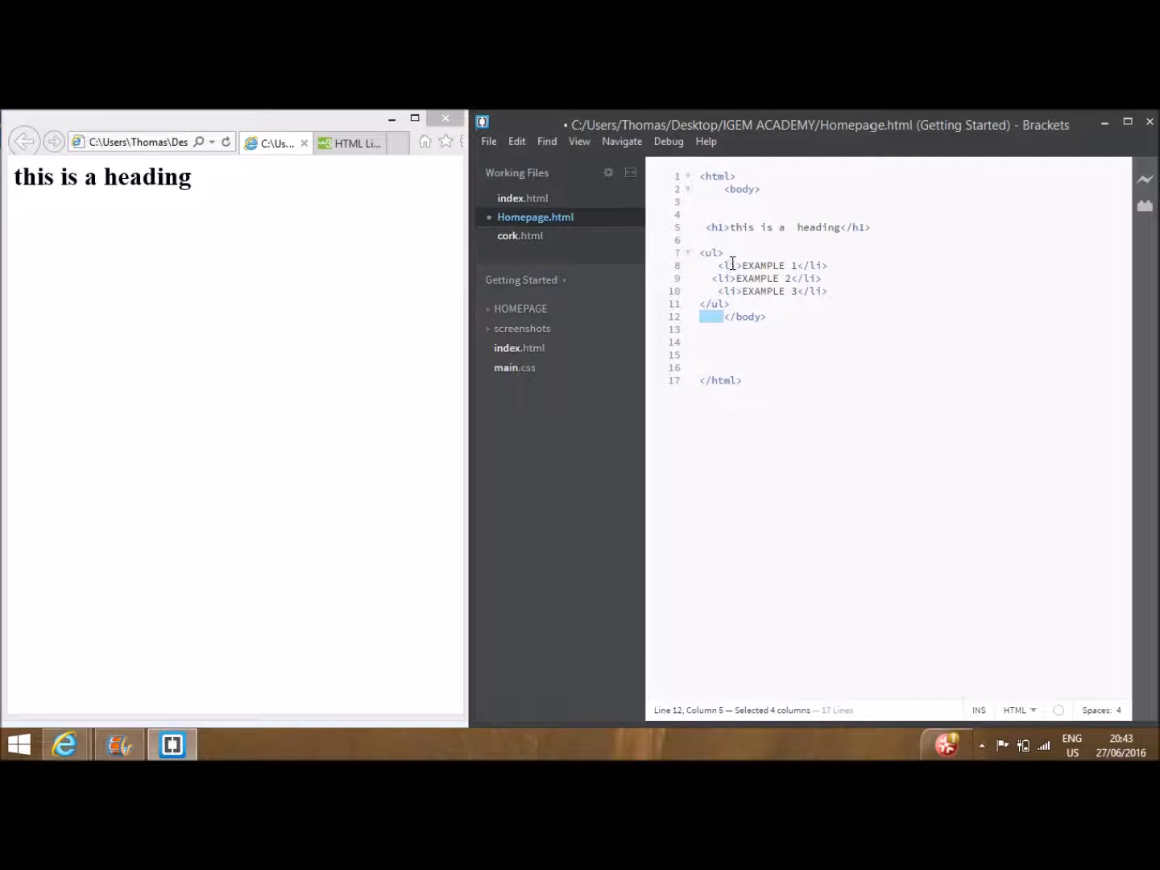
# - Highlight the EXAMPLE list item text and bring up the File menu to save
pyautogui.doubleClick(764, 264)
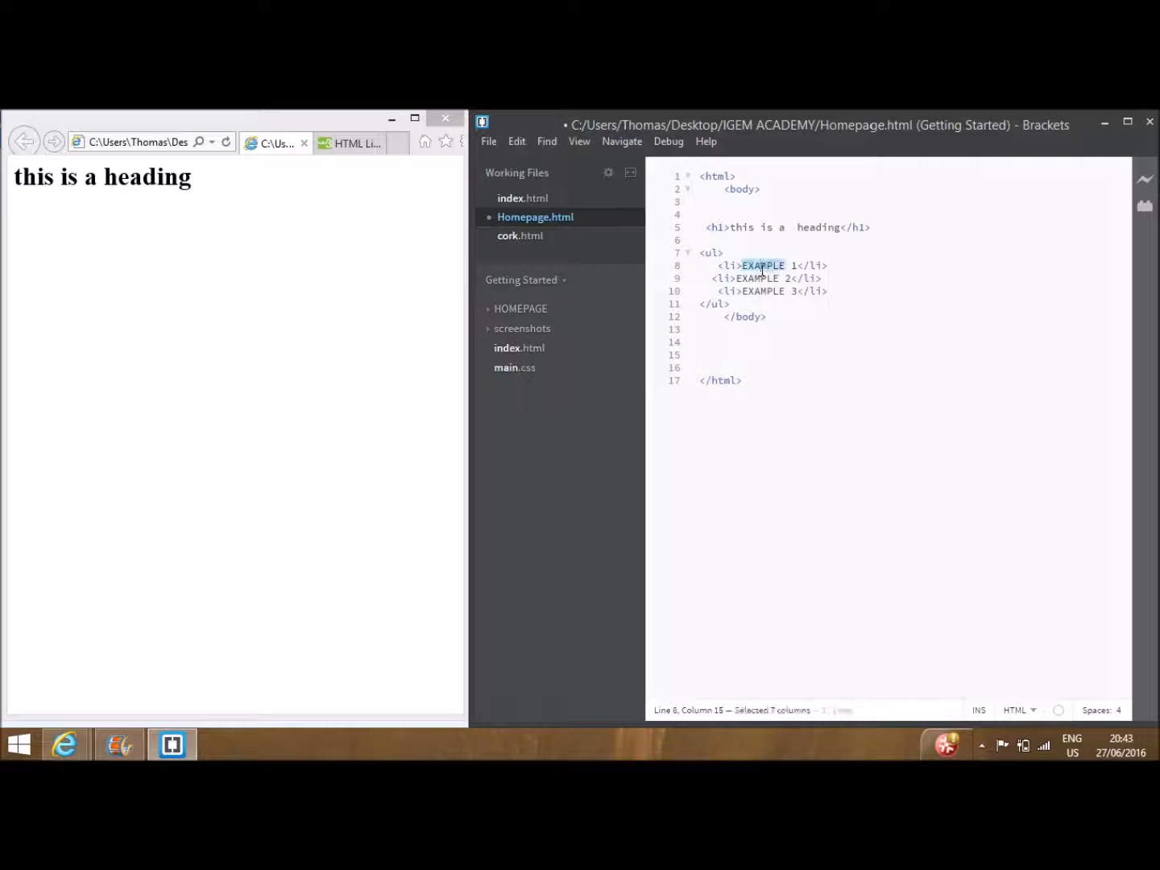
pyautogui.click(488, 141)
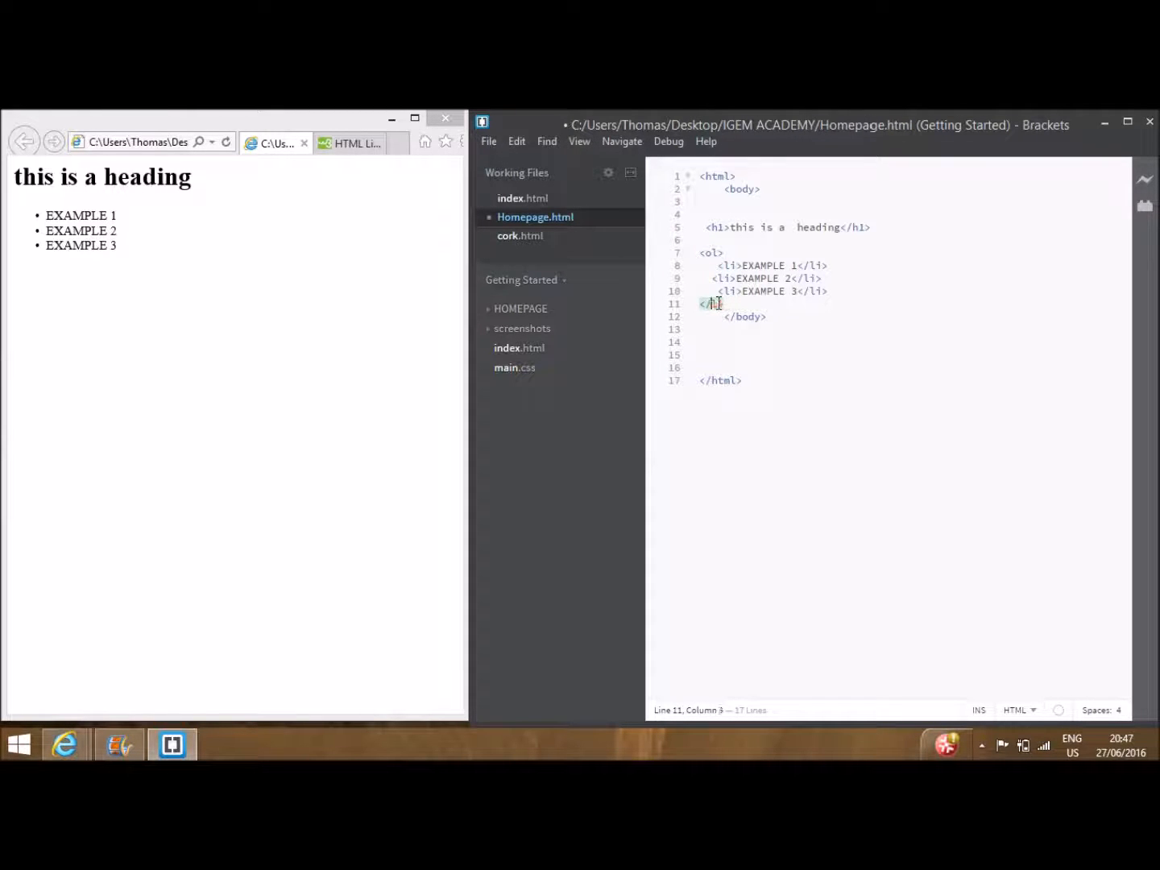
# - Change the list tag to ol, save Homepage.html, and highlight EXAMPLE 1 in the numbered preview
pyautogui.write('ol>')
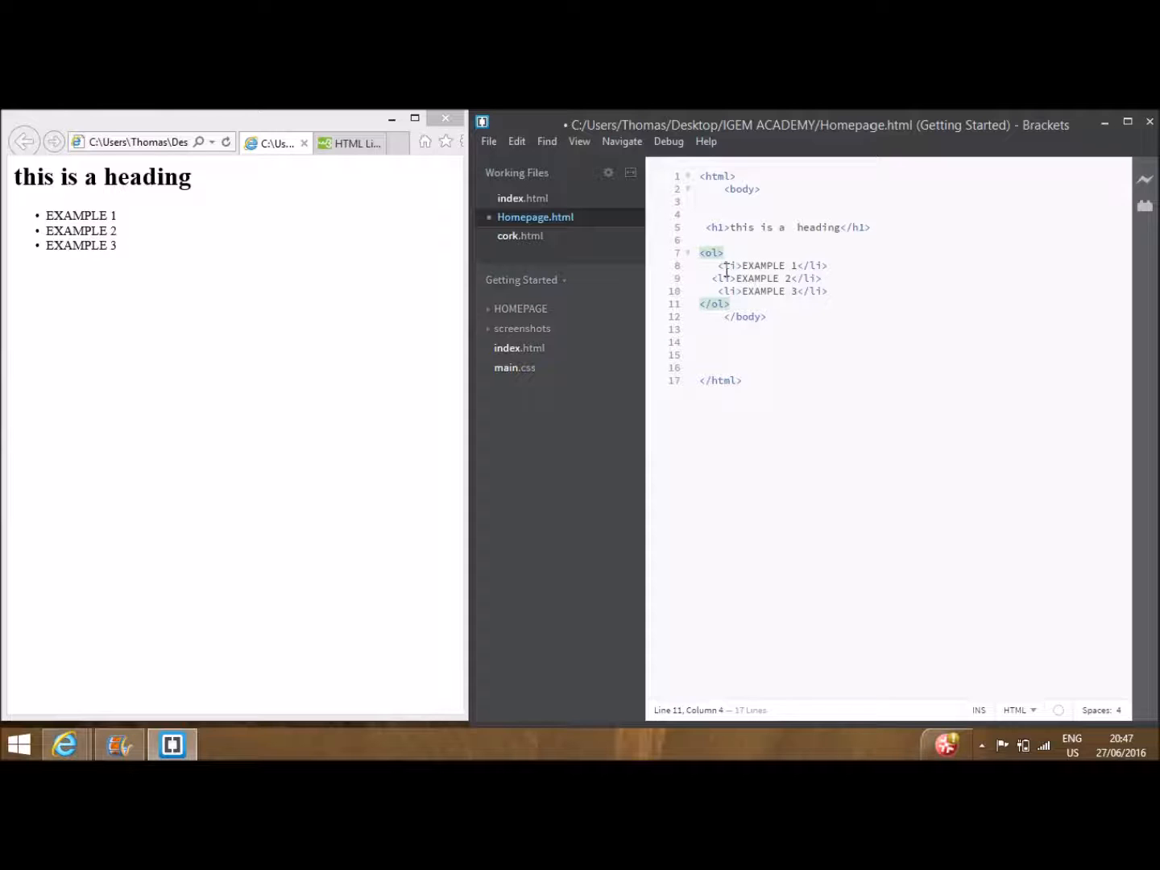
pyautogui.click(489, 141)
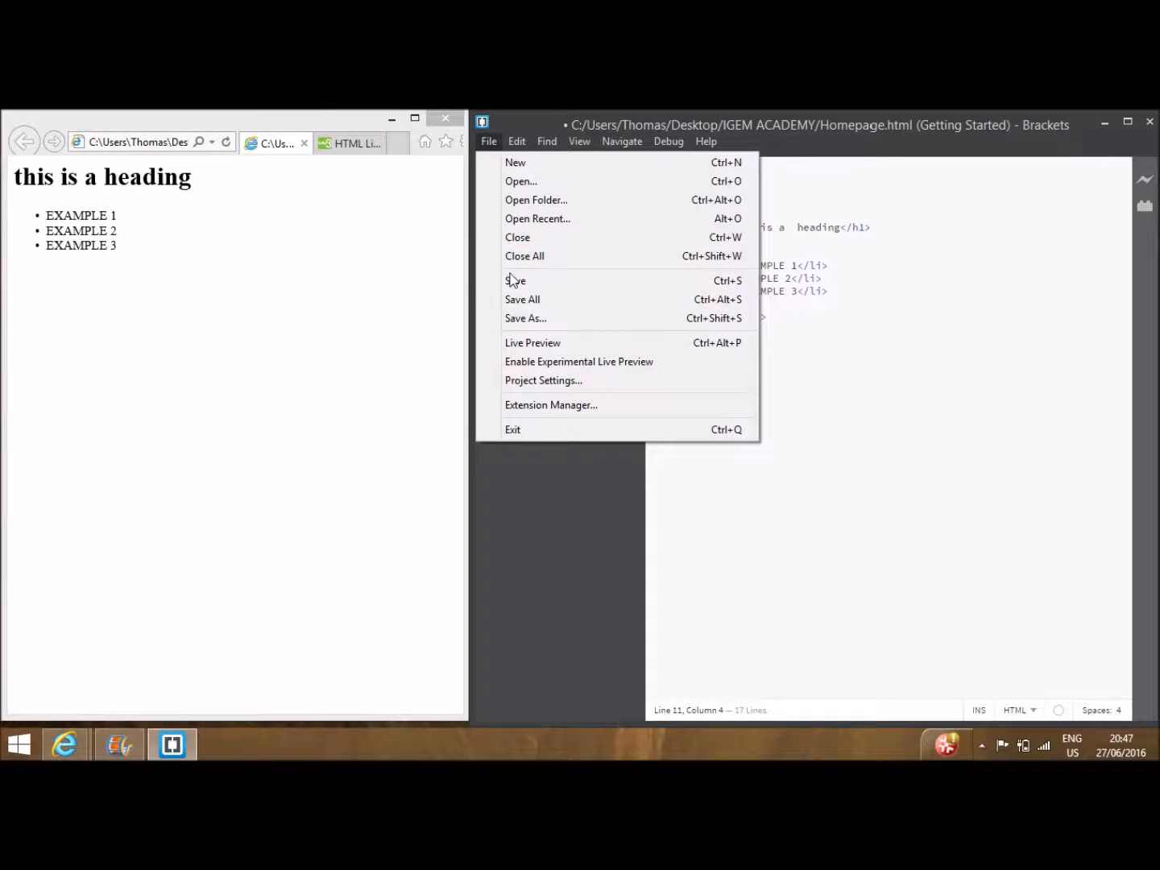
pyautogui.click(516, 280)
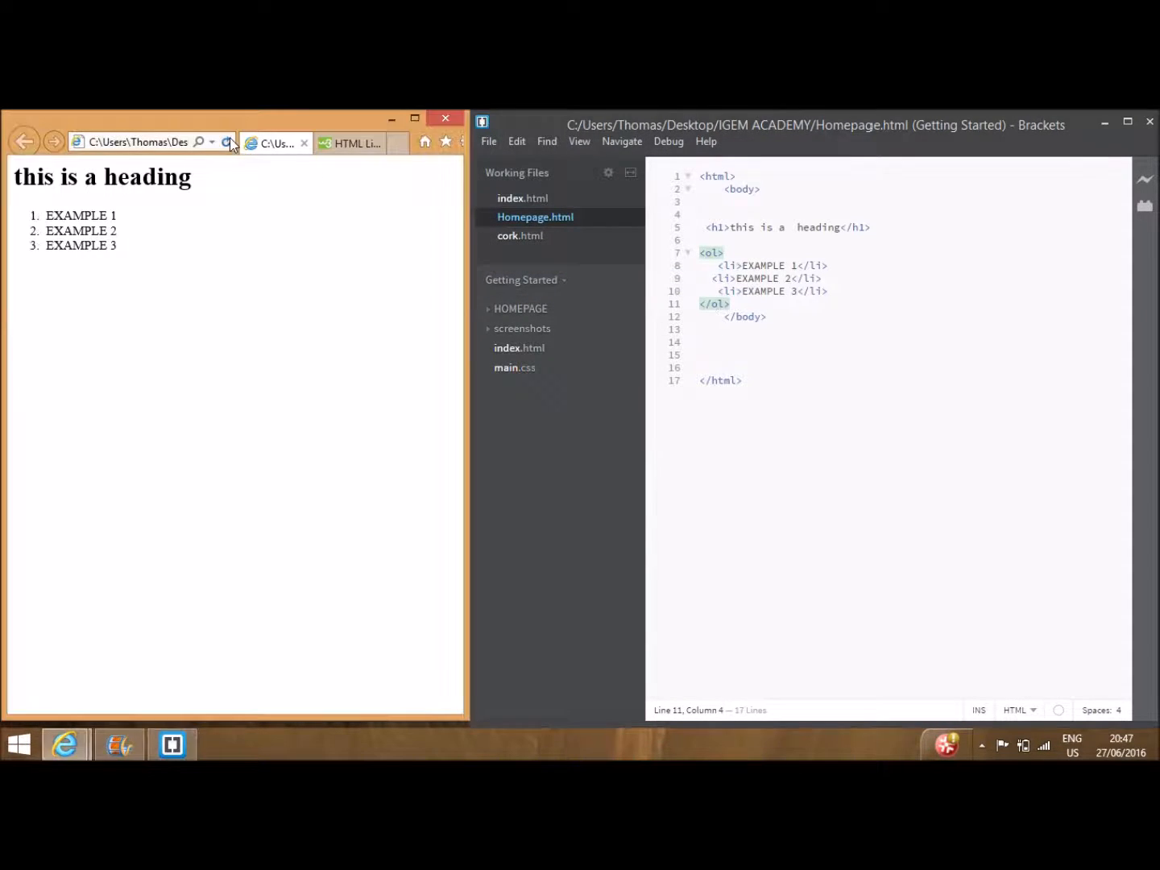
pyautogui.doubleClick(78, 216)
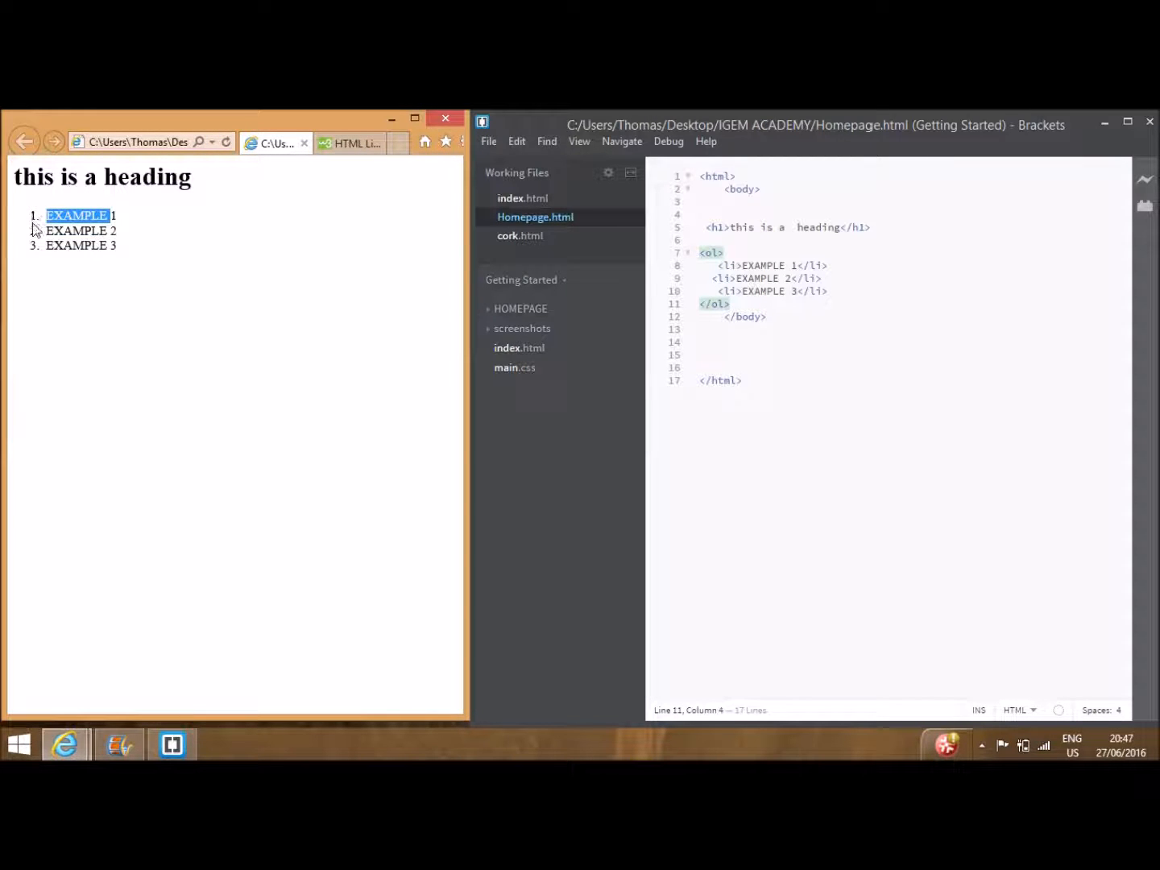